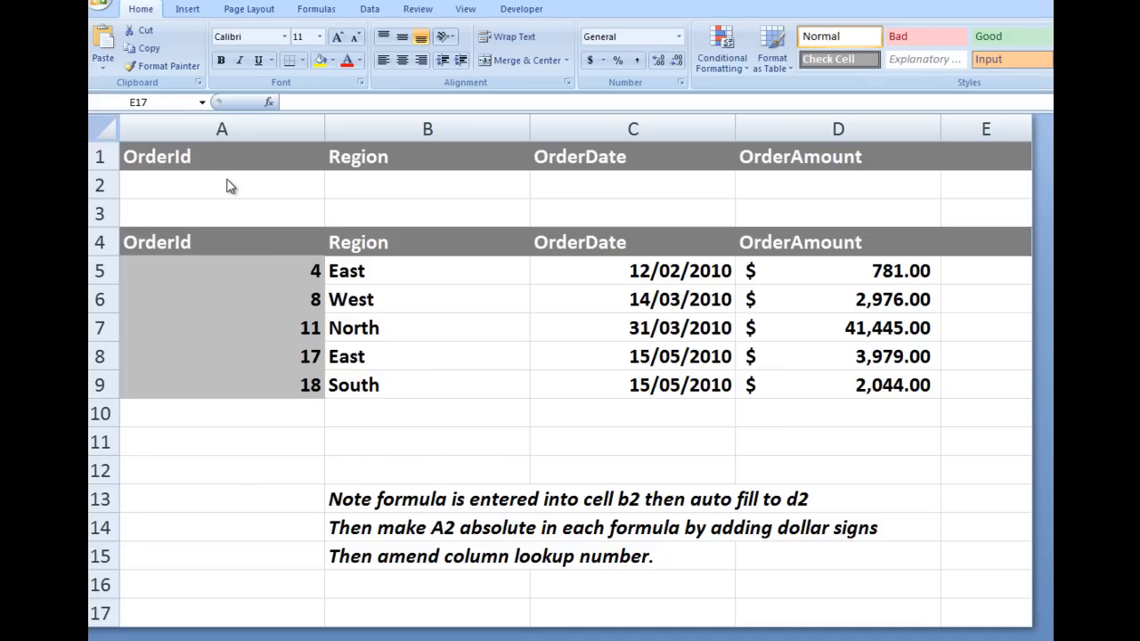
mouse_move(271, 273)
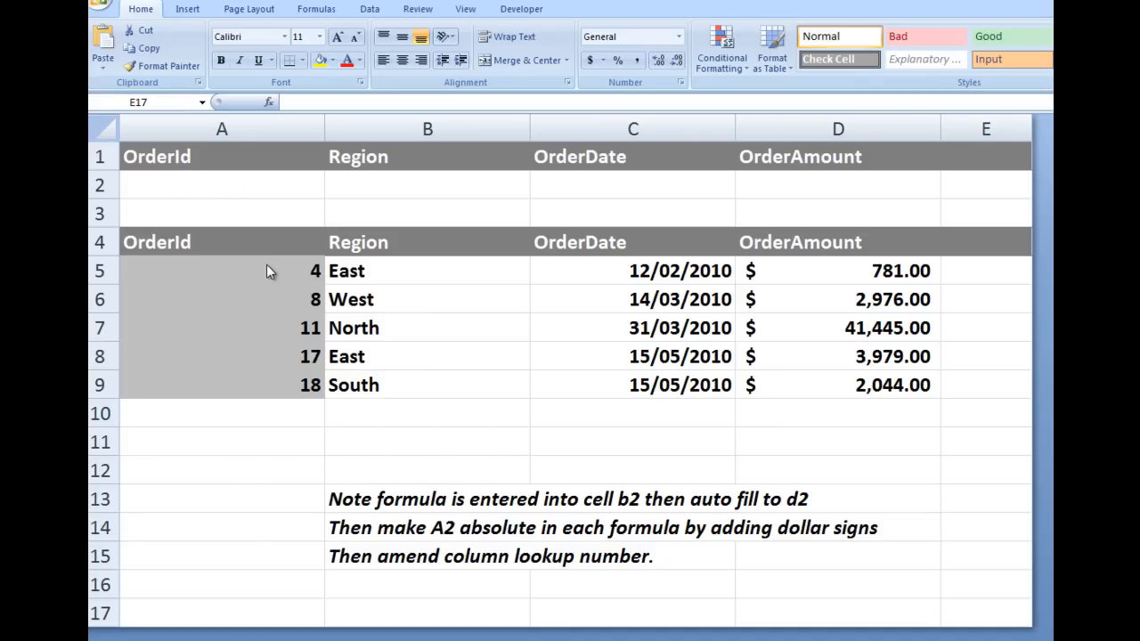
mouse_move(853, 396)
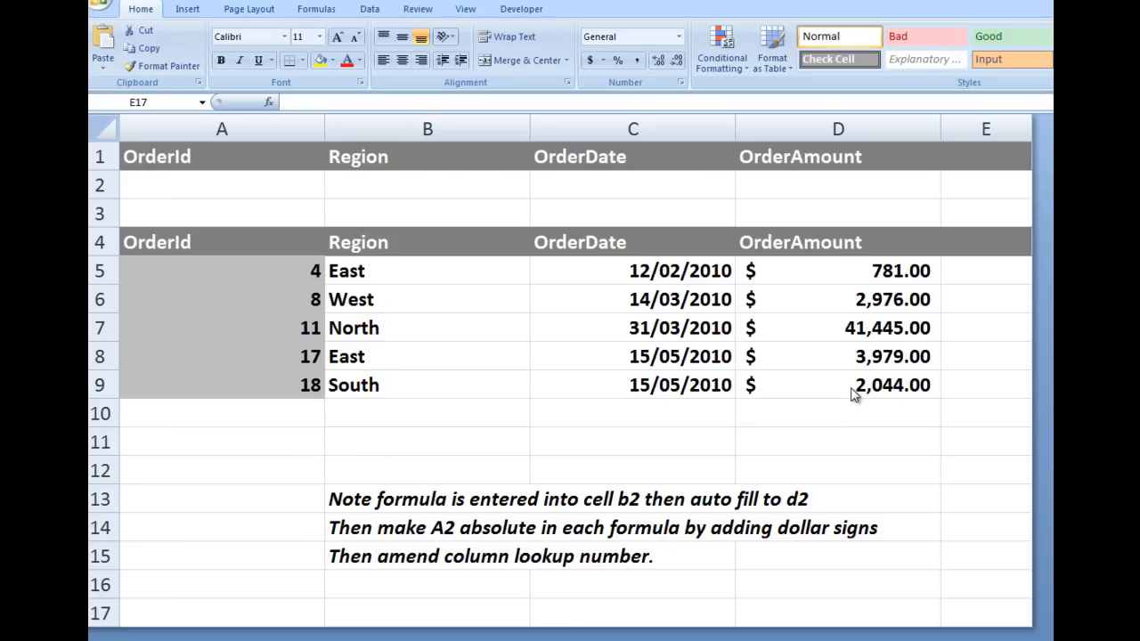
mouse_move(396, 277)
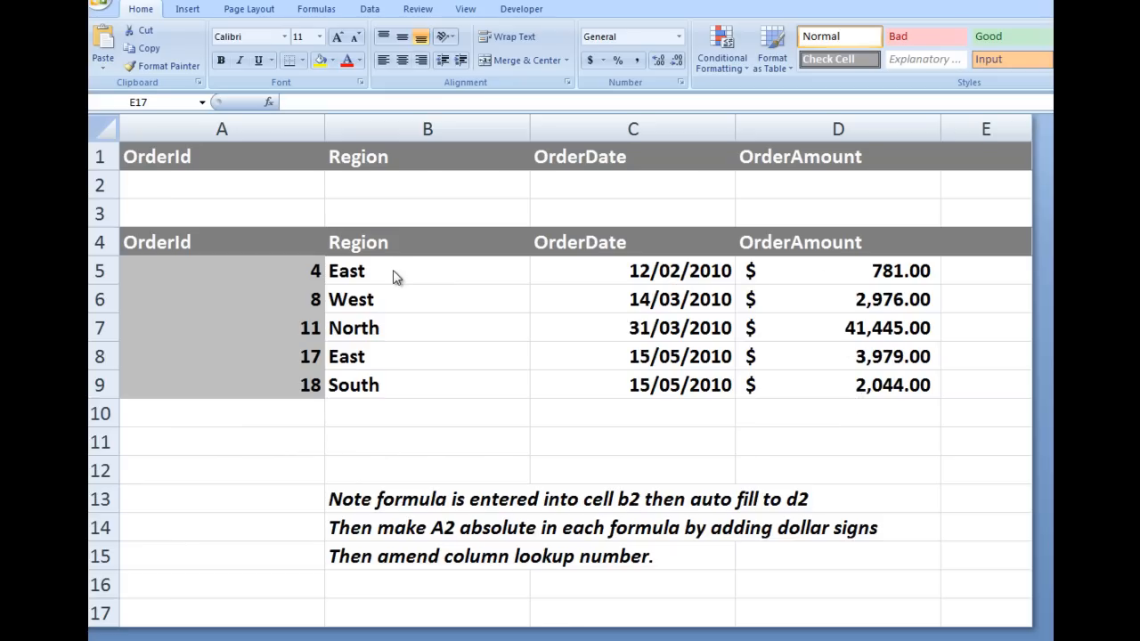
mouse_move(470, 283)
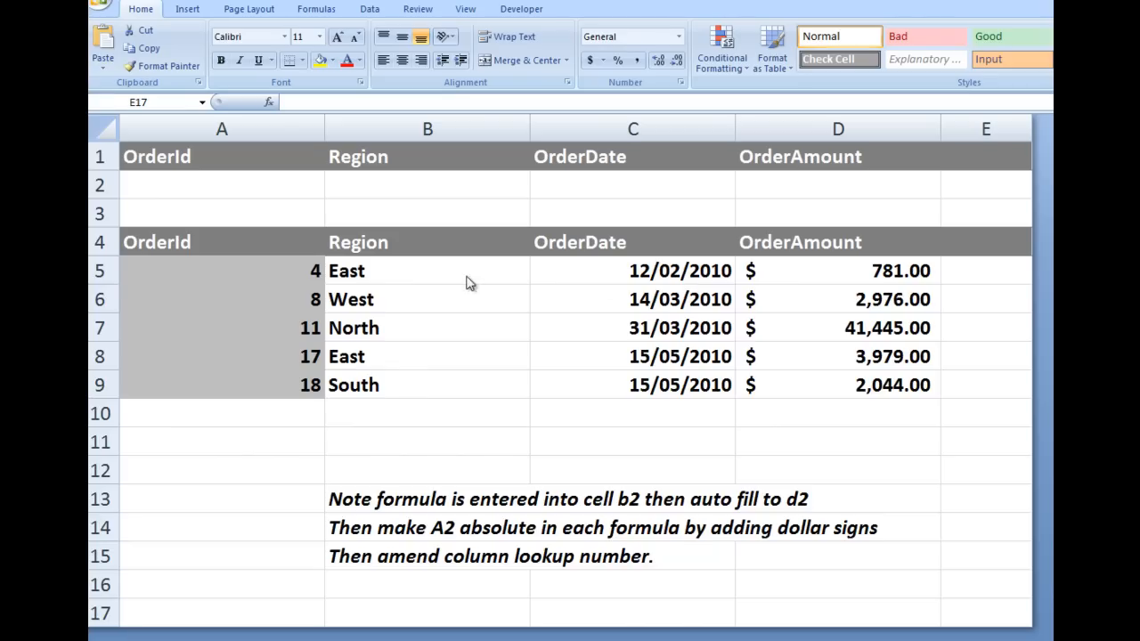
mouse_move(844, 283)
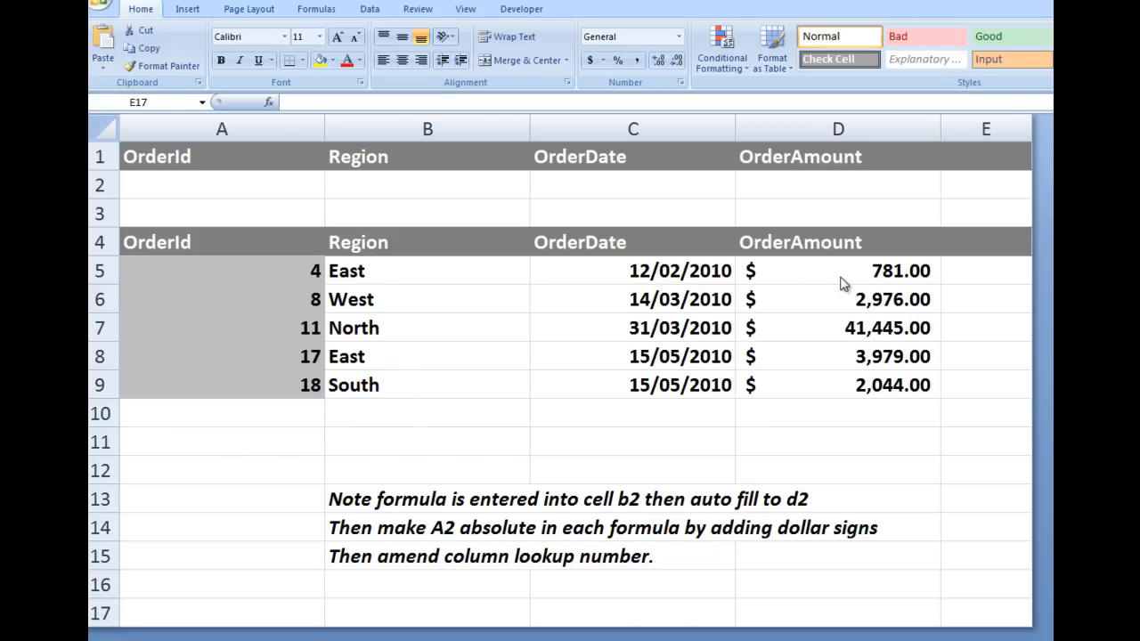
mouse_move(420, 187)
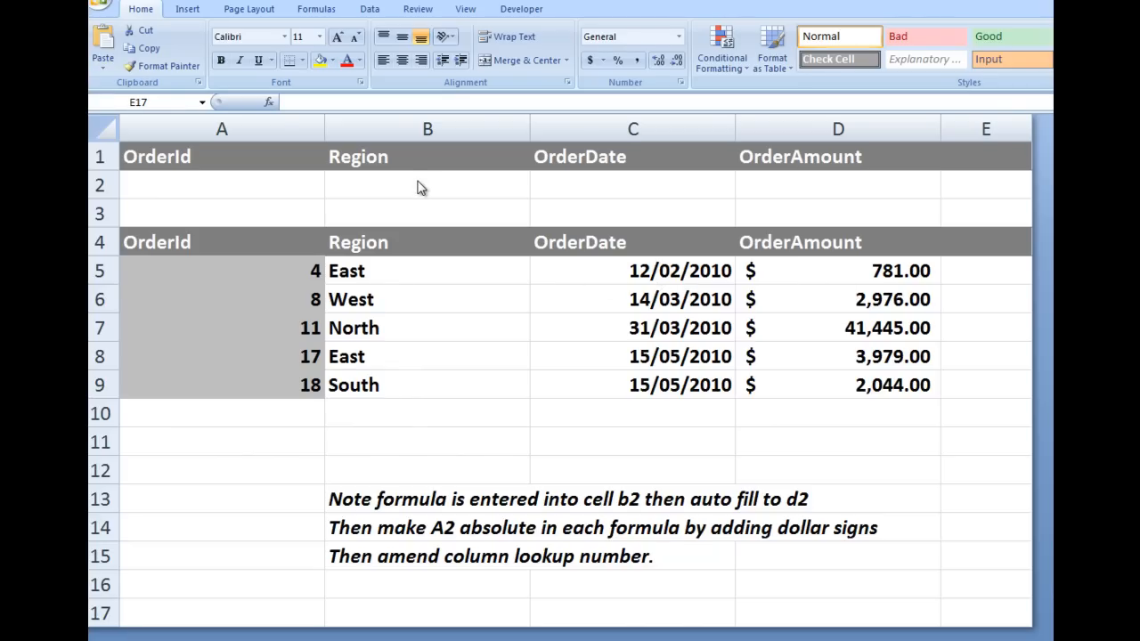
mouse_move(826, 189)
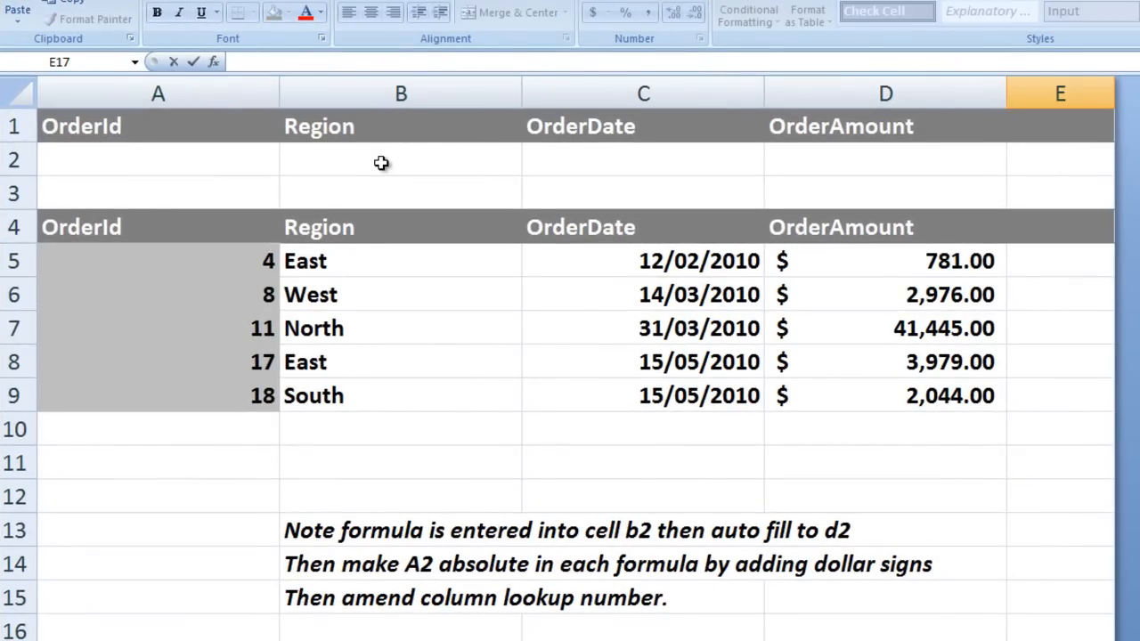
Amend the VLOOKUP column indexes in B2, C2 and D2 to 2, 3 and 4
left_click(399, 160)
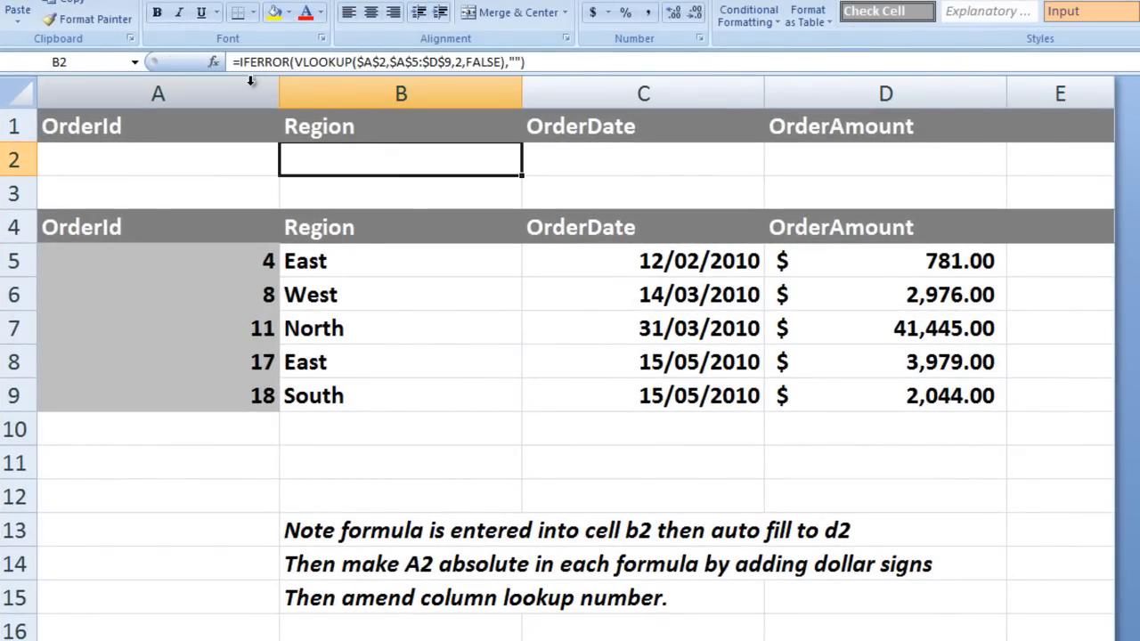
mouse_move(1065, 194)
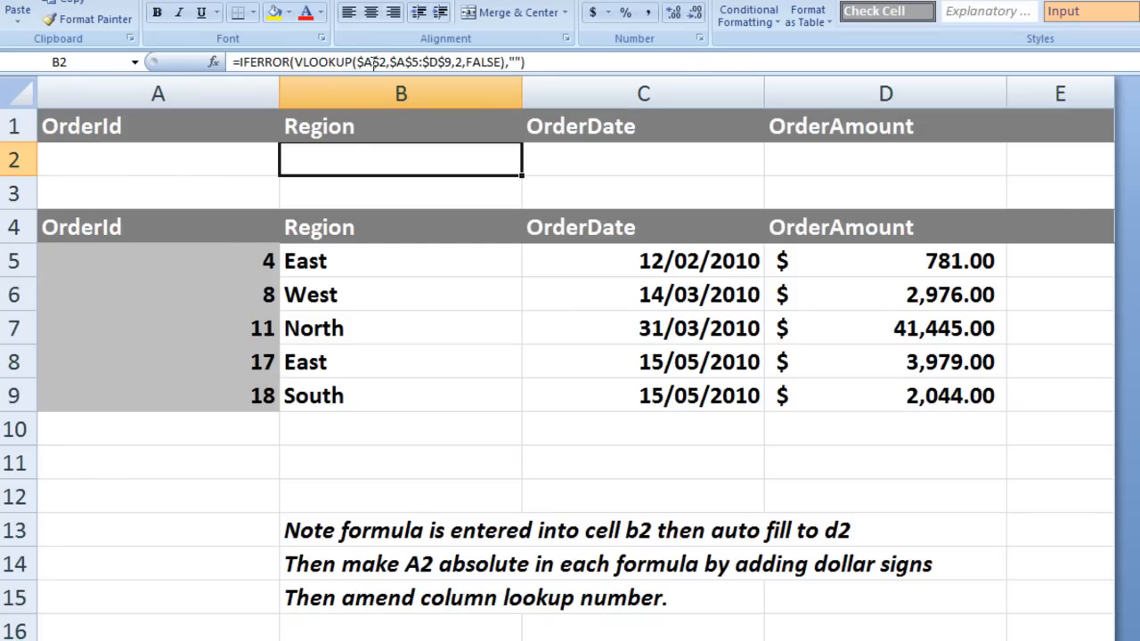
mouse_move(926, 381)
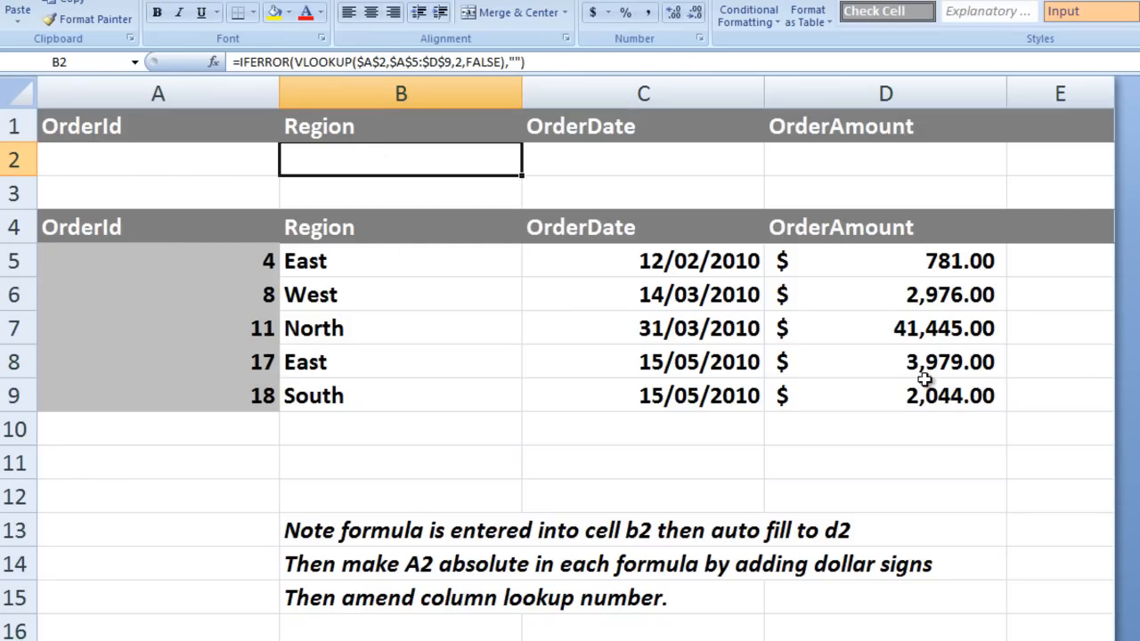
mouse_move(477, 61)
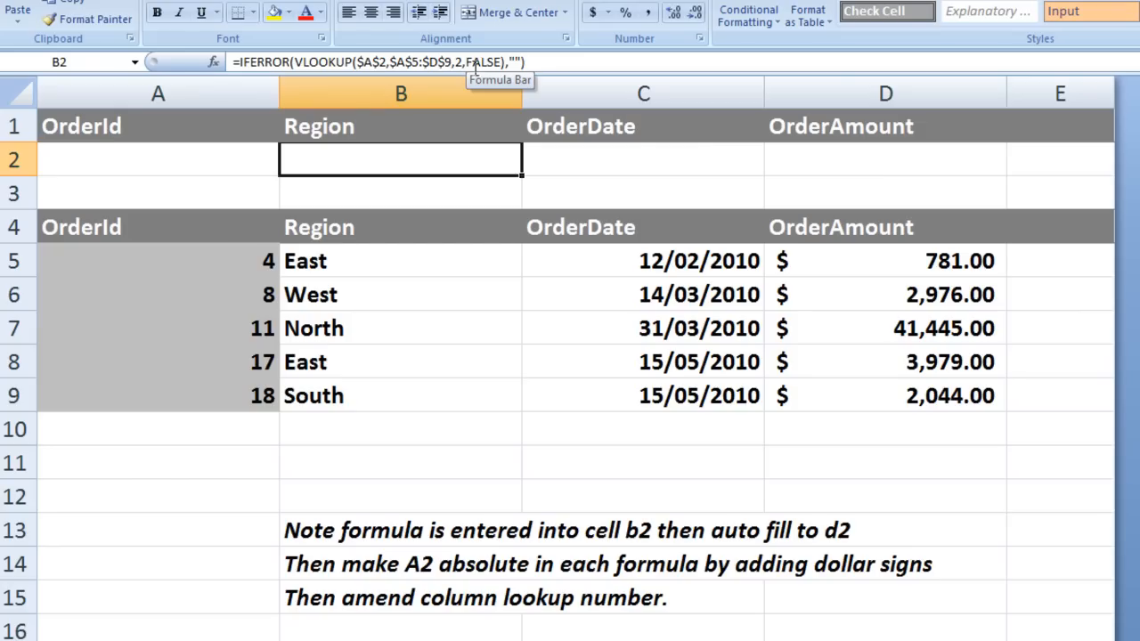
mouse_move(220, 395)
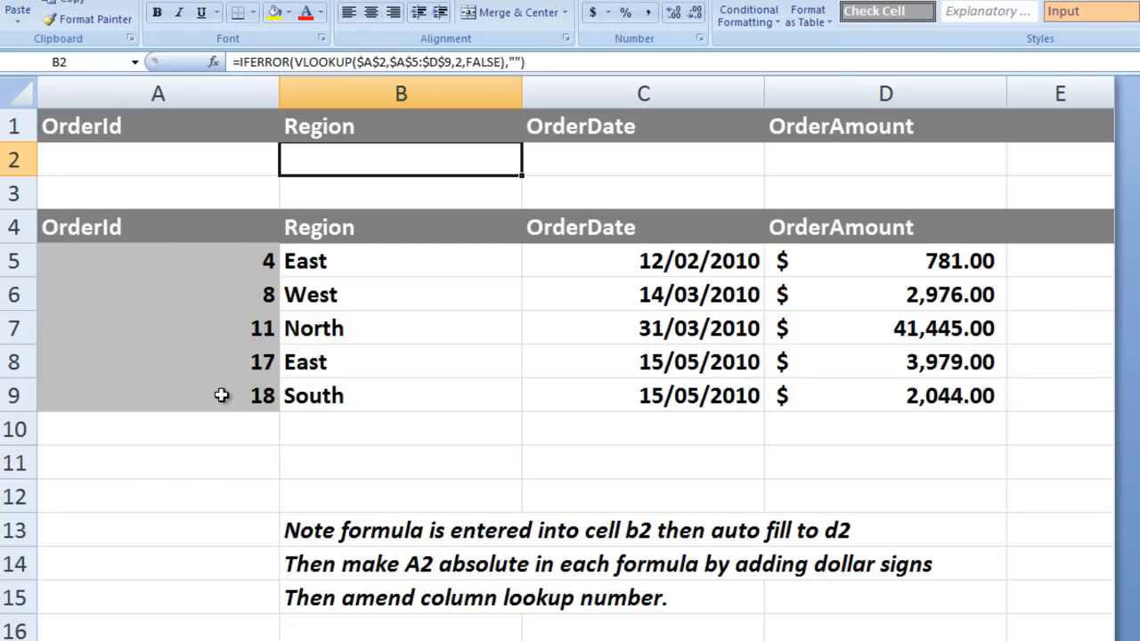
mouse_move(201, 153)
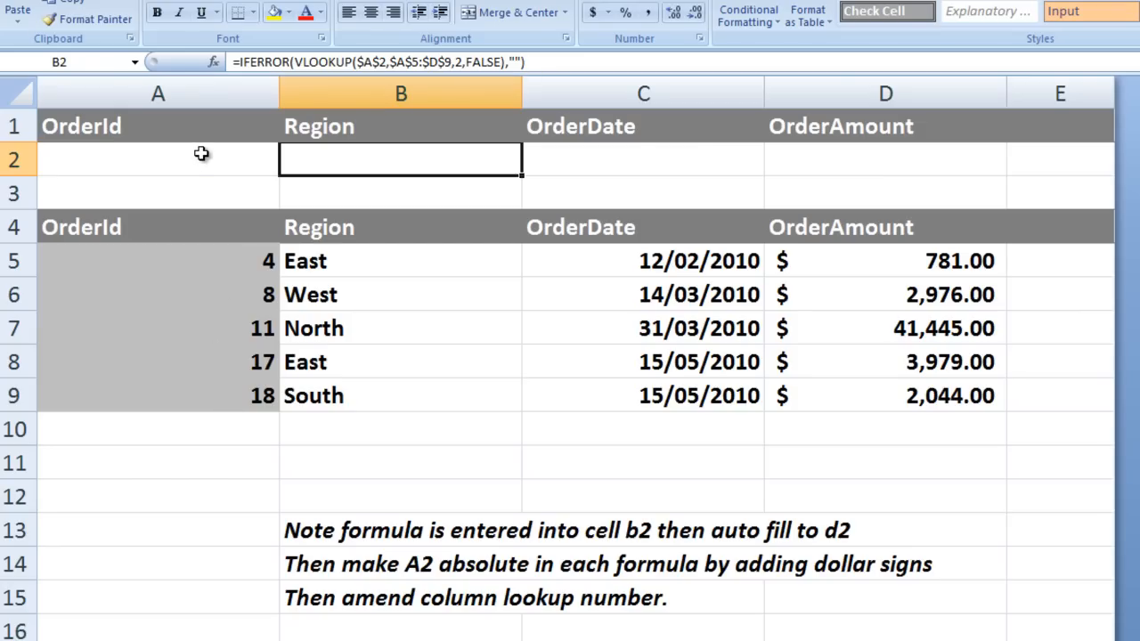
mouse_move(358, 265)
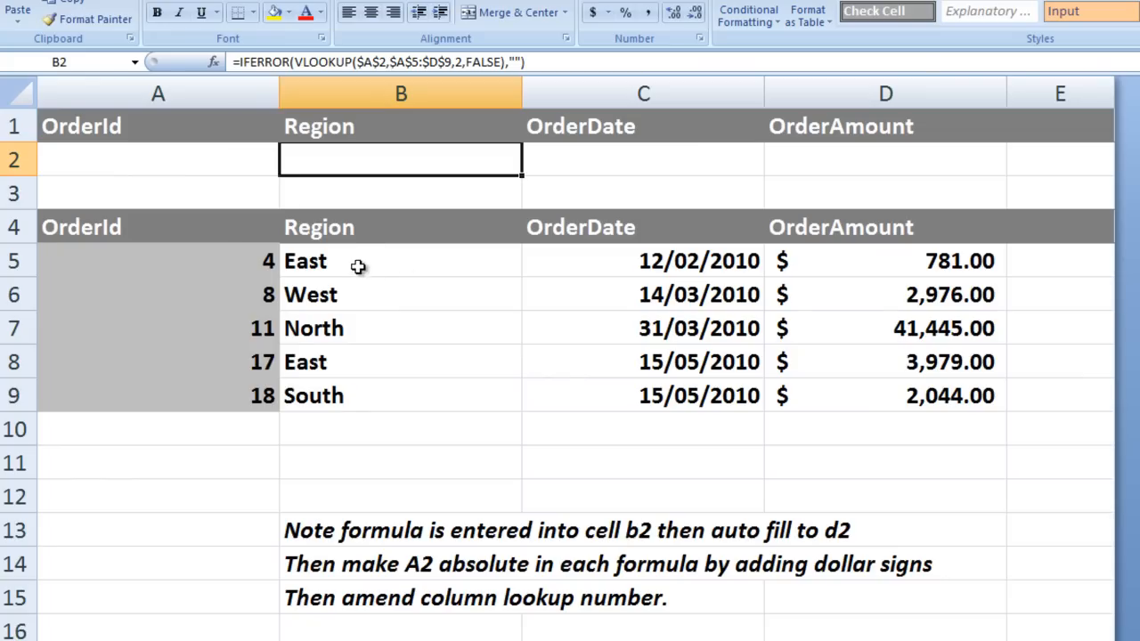
mouse_move(395, 131)
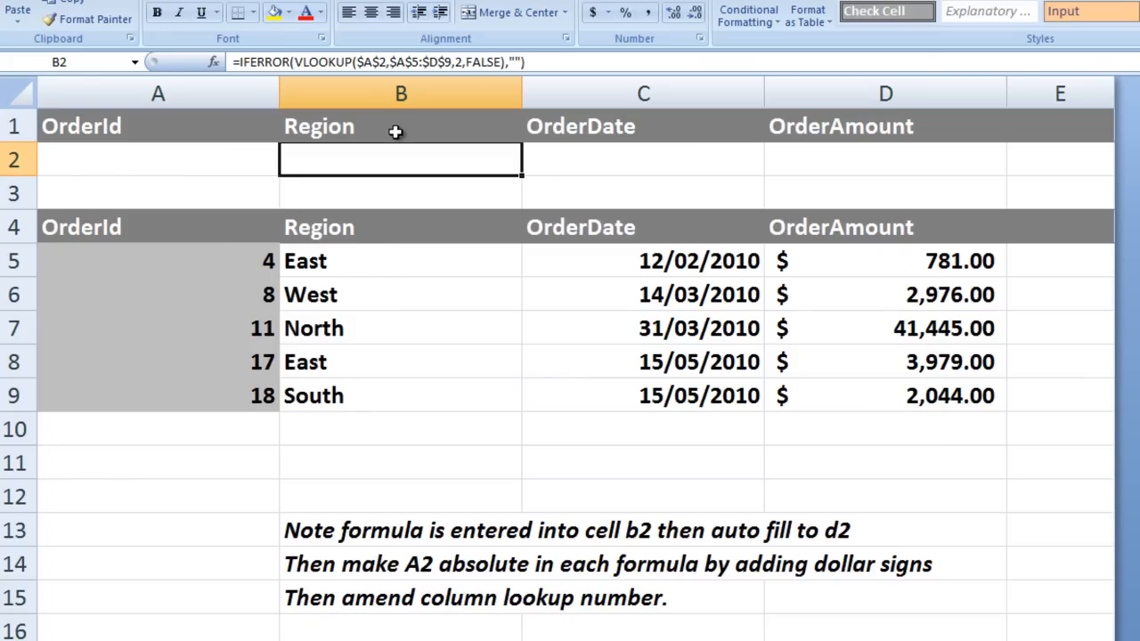
mouse_move(404, 160)
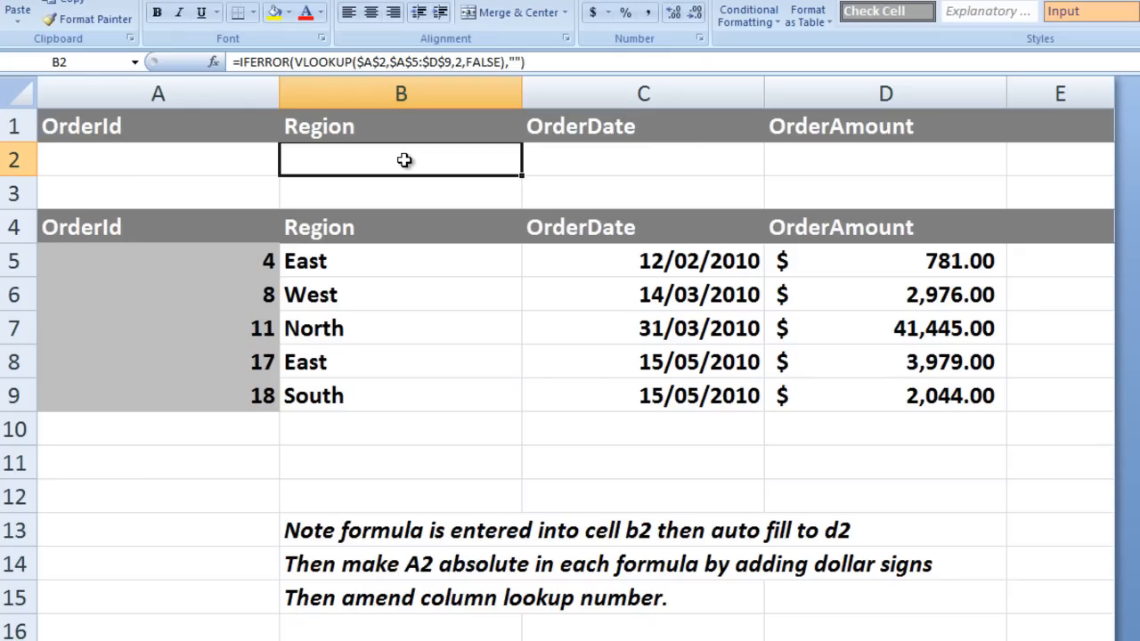
mouse_move(391, 178)
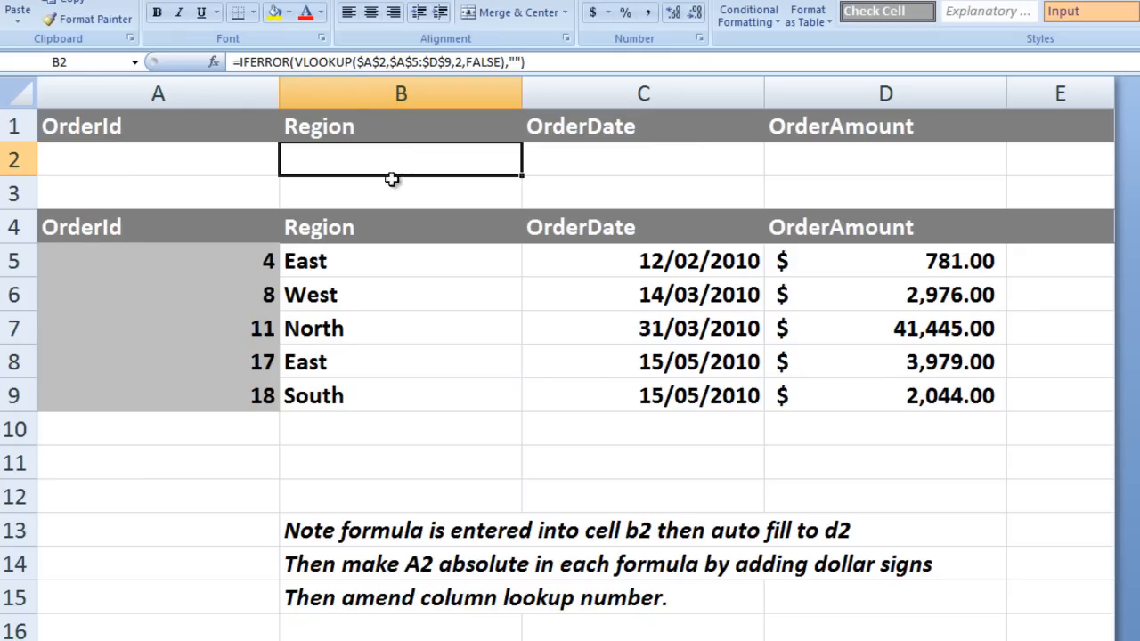
mouse_move(382, 410)
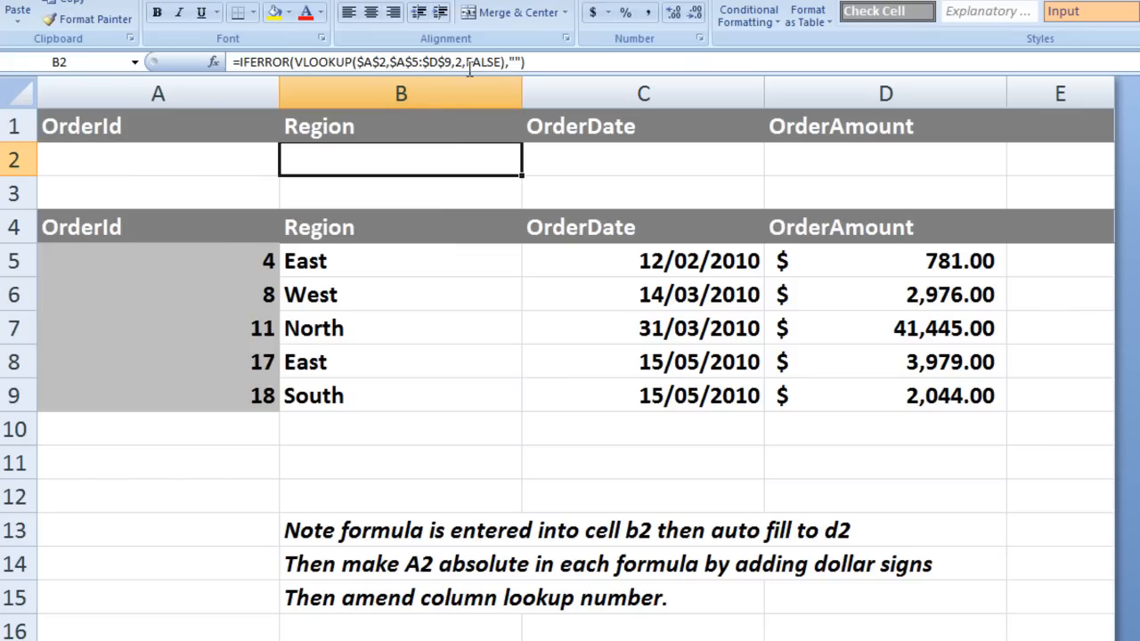
mouse_move(378, 263)
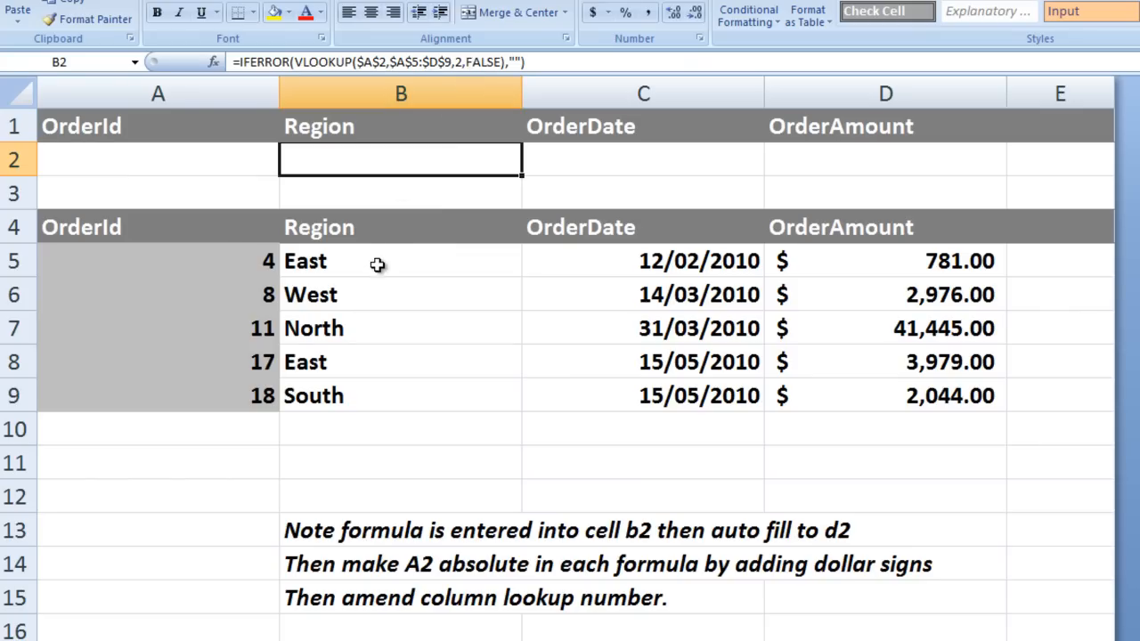
mouse_move(384, 399)
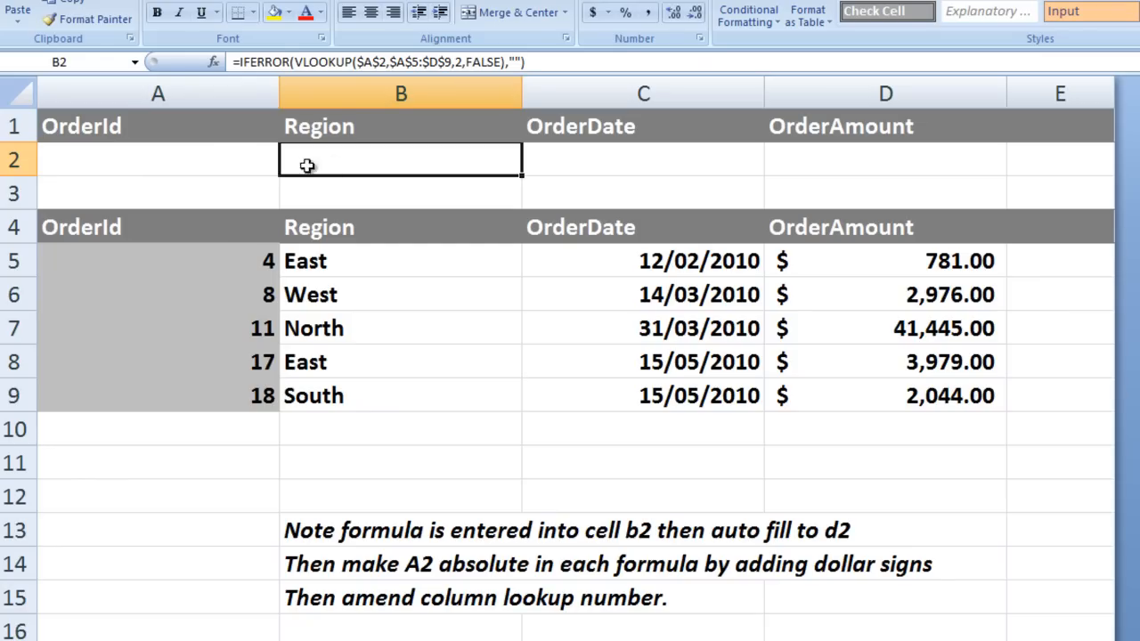
mouse_move(239, 222)
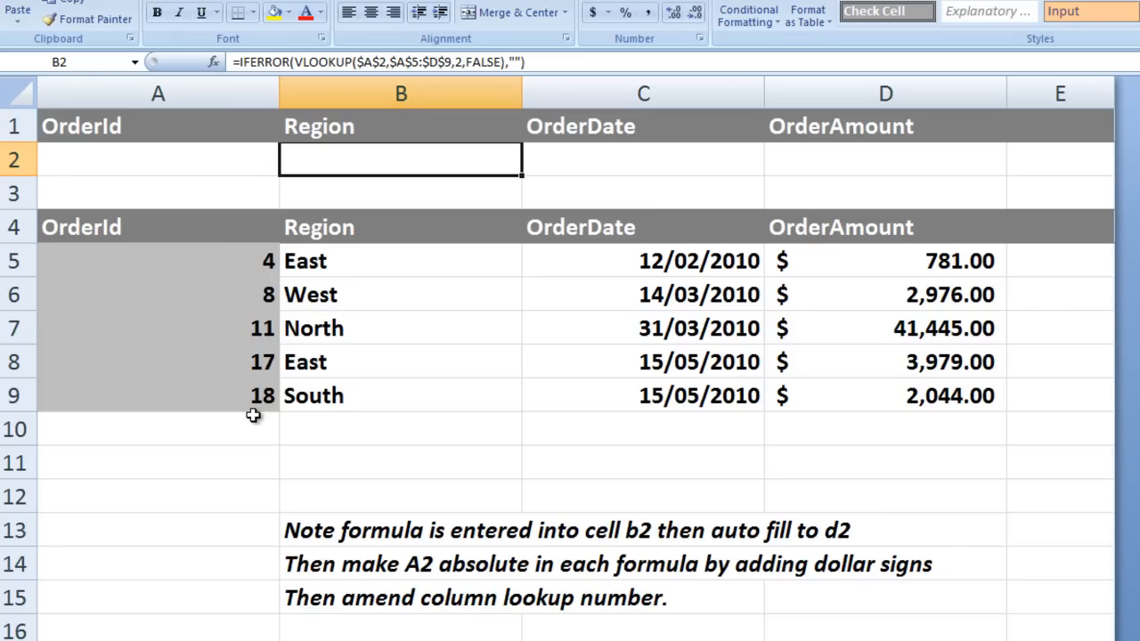
mouse_move(520, 57)
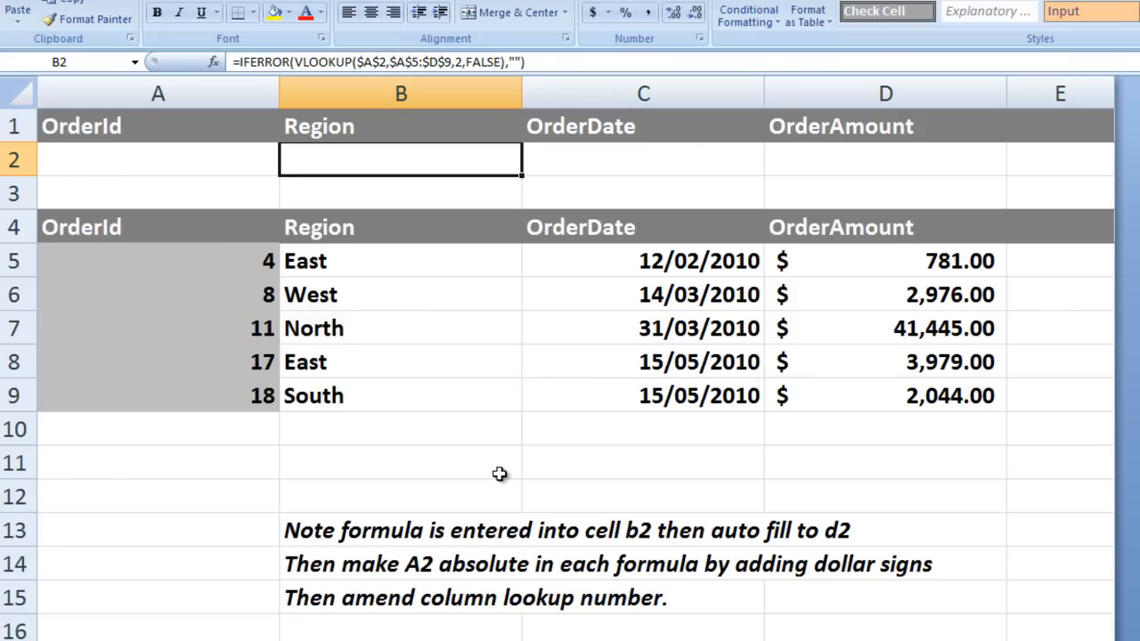
mouse_move(619, 536)
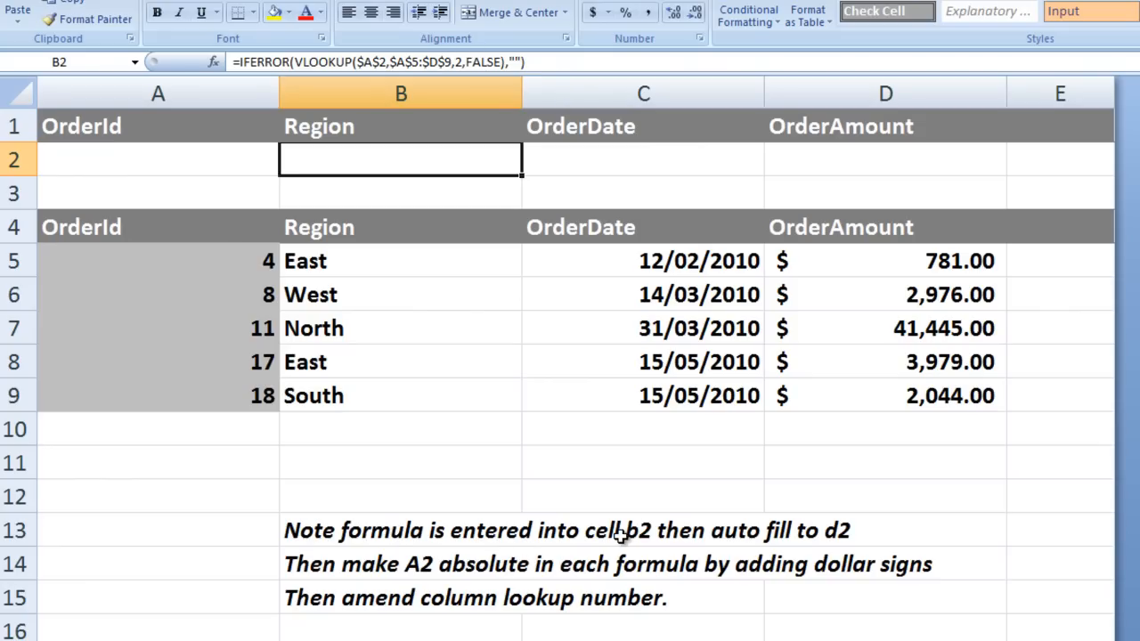
mouse_move(523, 178)
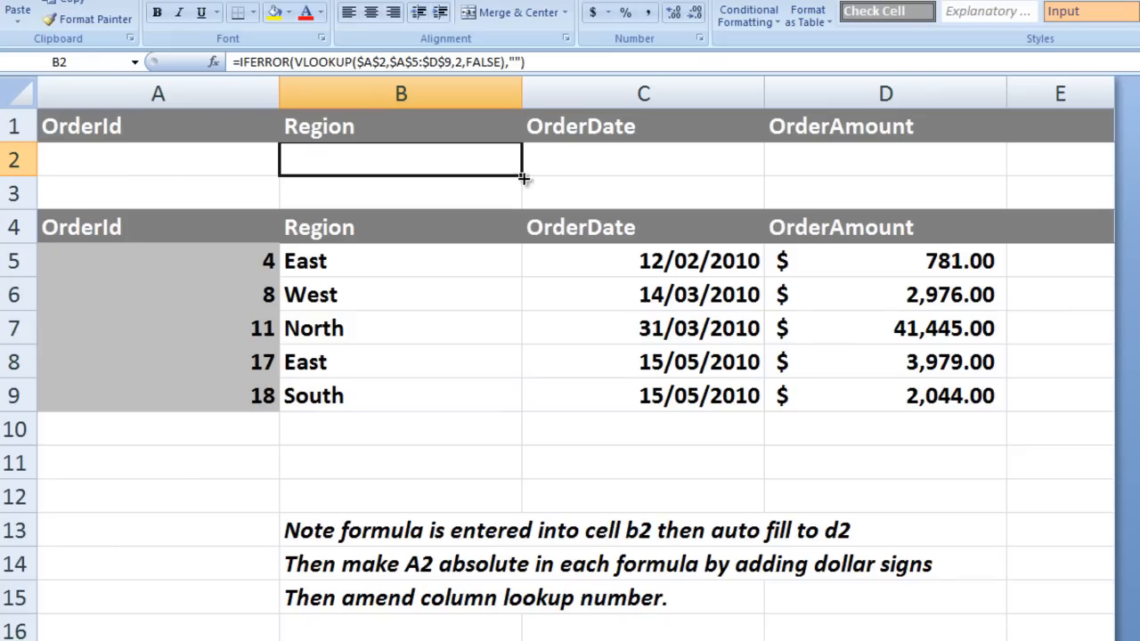
mouse_move(941, 162)
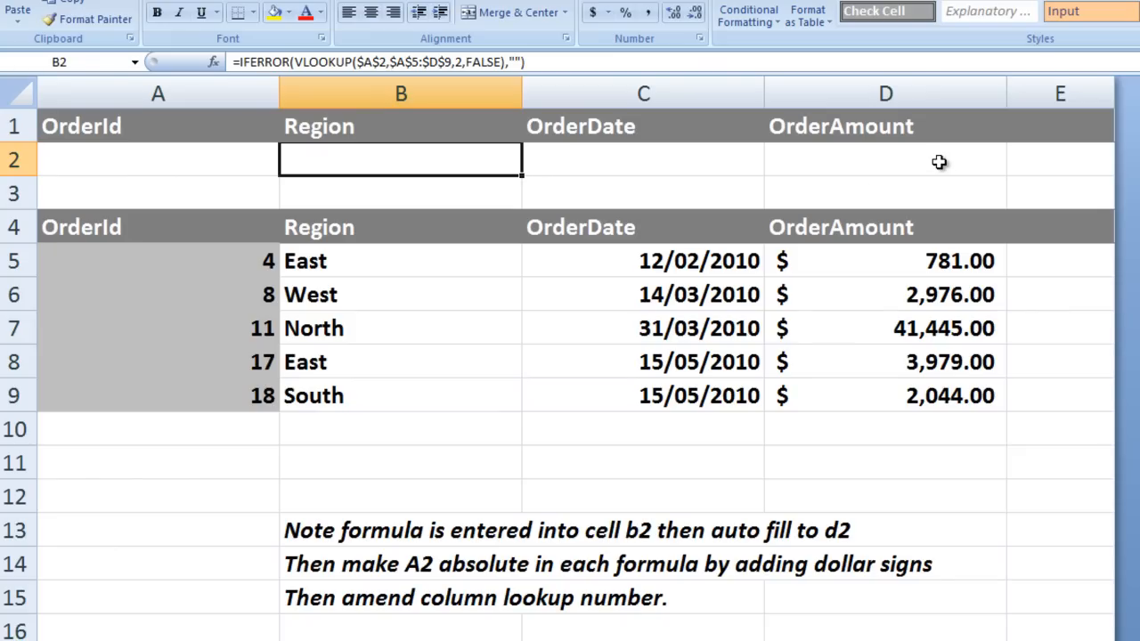
mouse_move(452, 516)
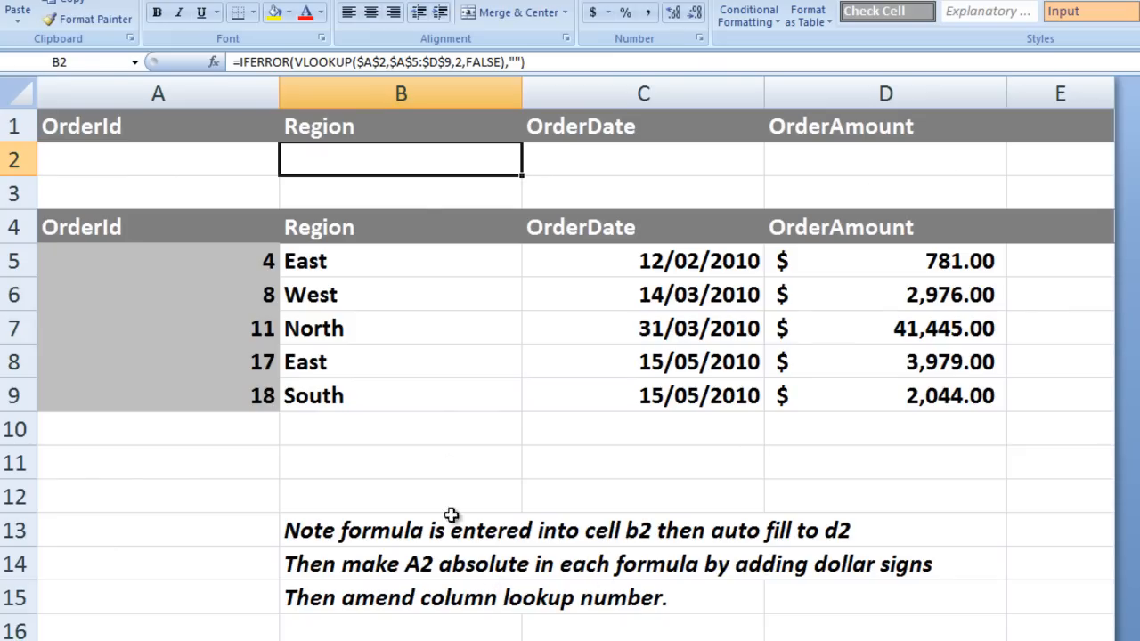
left_click(643, 160)
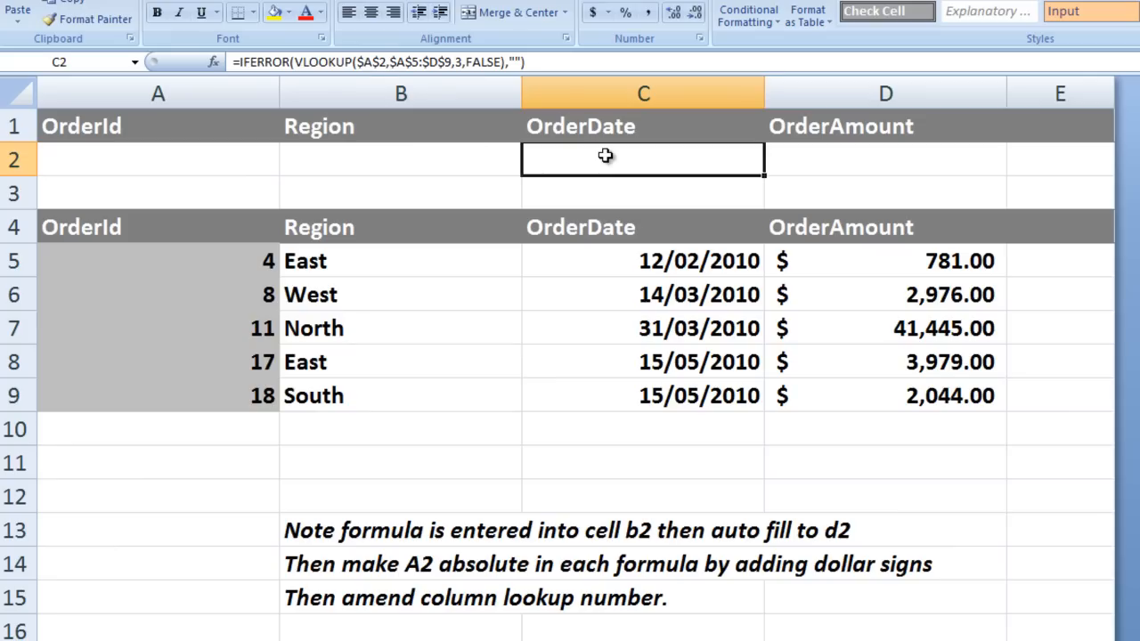
left_click(884, 159)
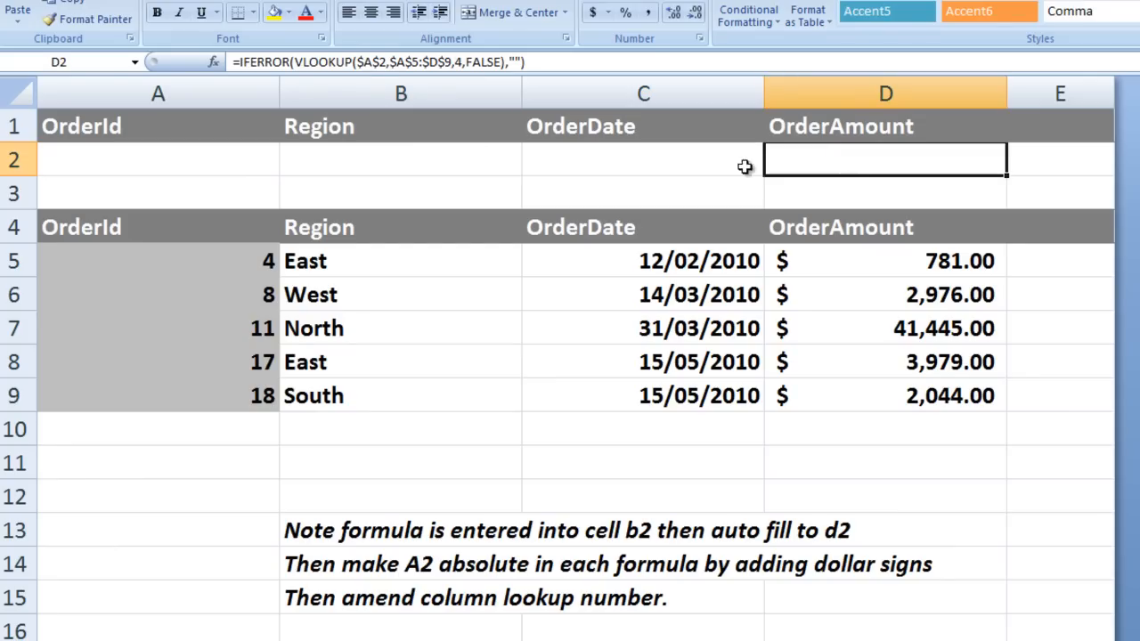
mouse_move(599, 162)
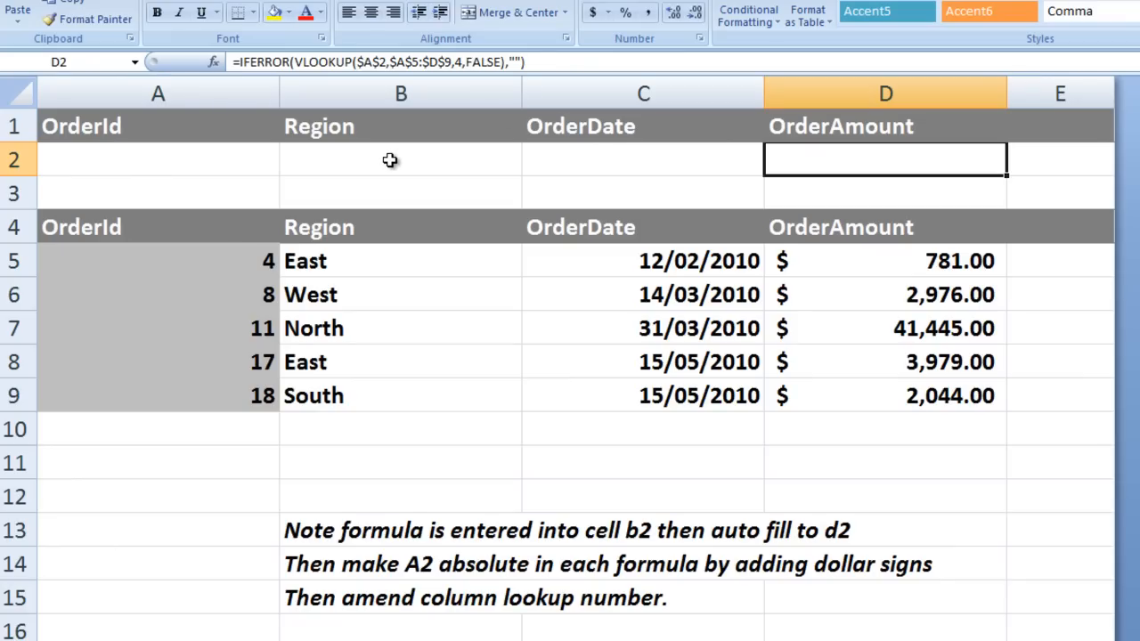
left_click(399, 161)
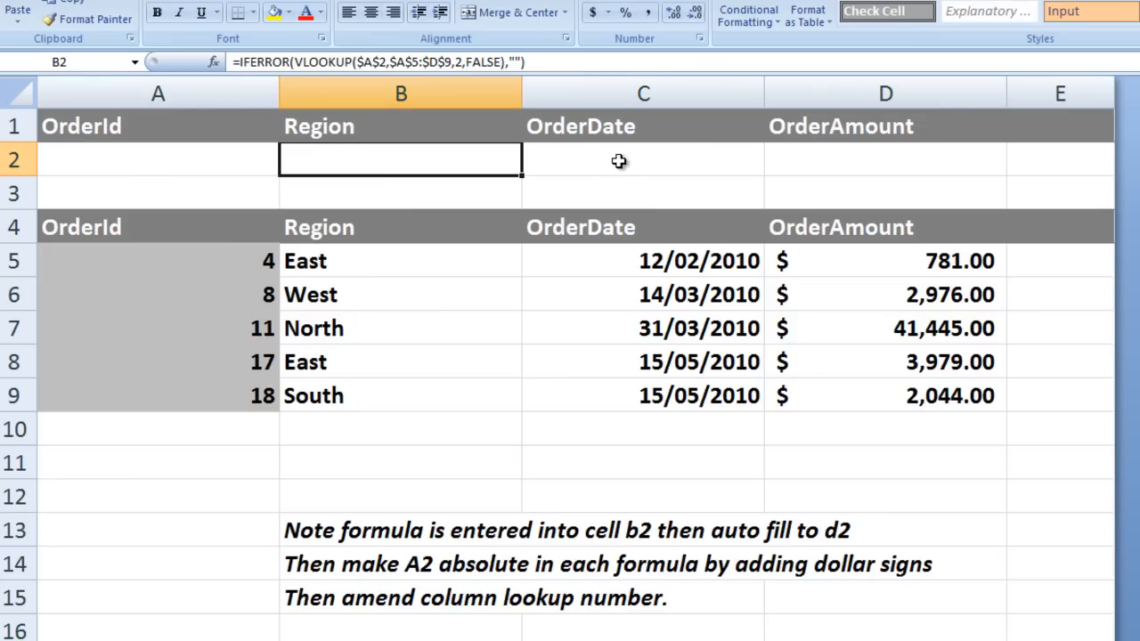
left_click(643, 160)
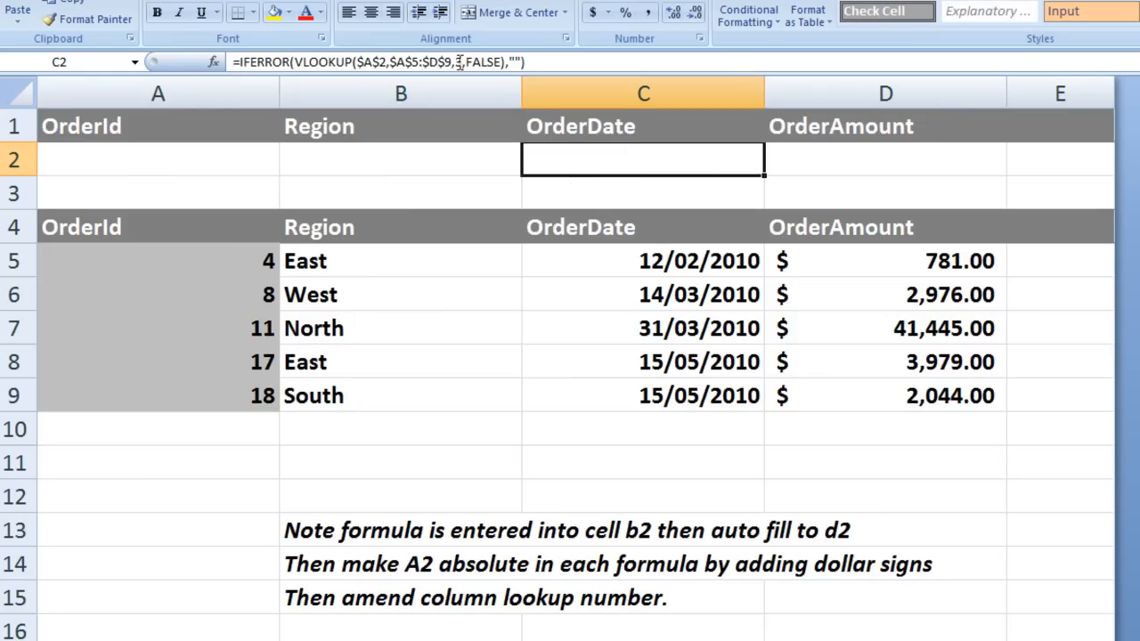
type("3")
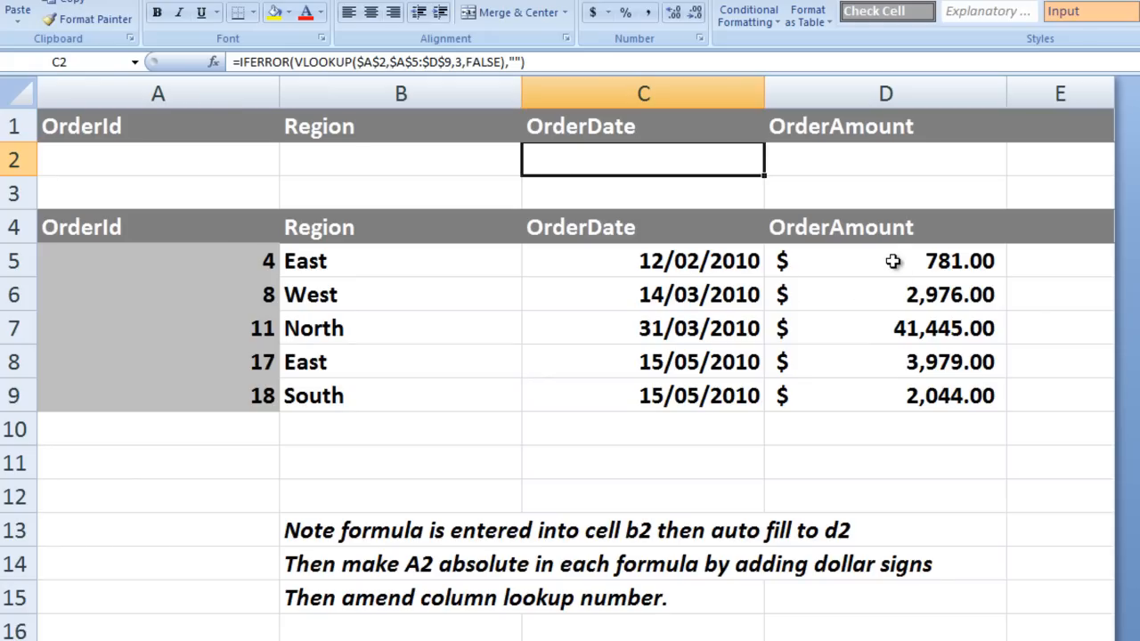
left_click(885, 259)
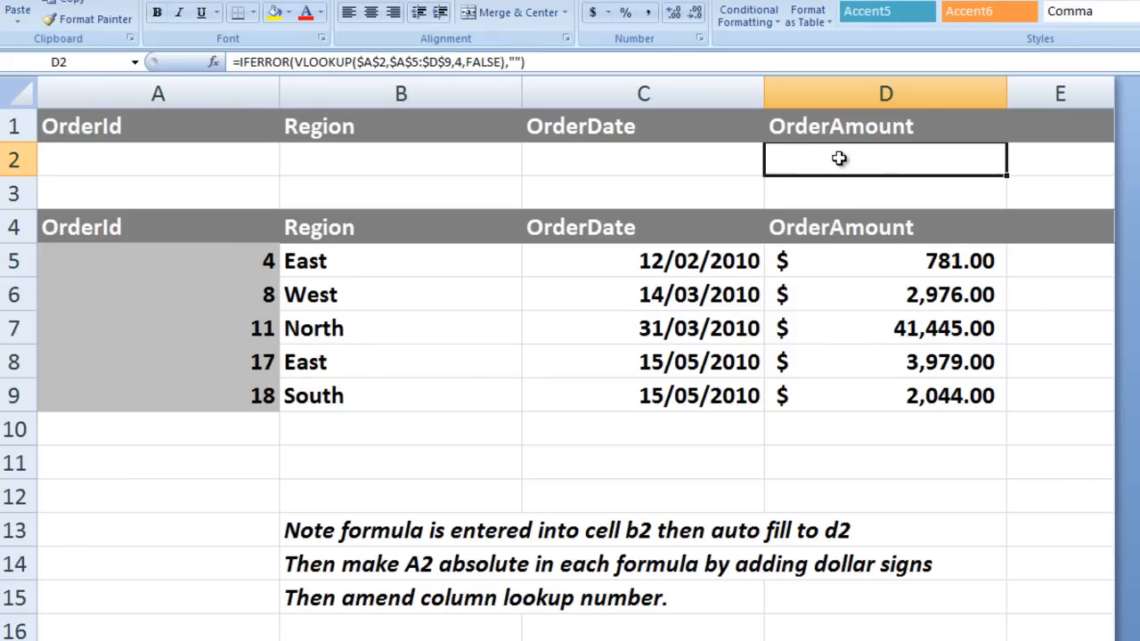
mouse_move(463, 67)
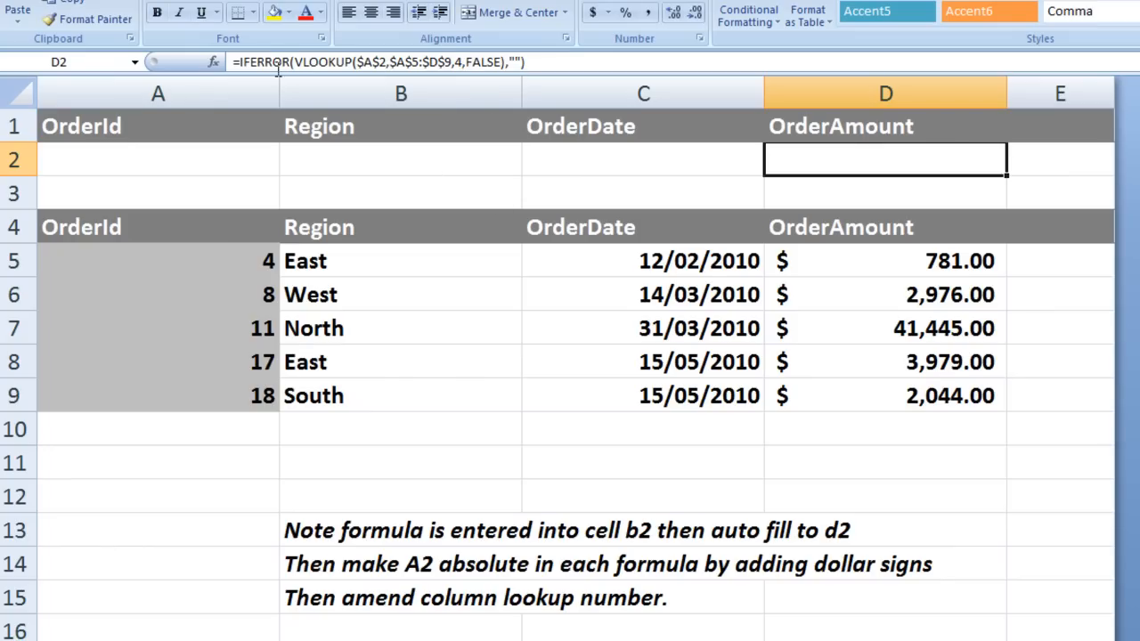
mouse_move(338, 581)
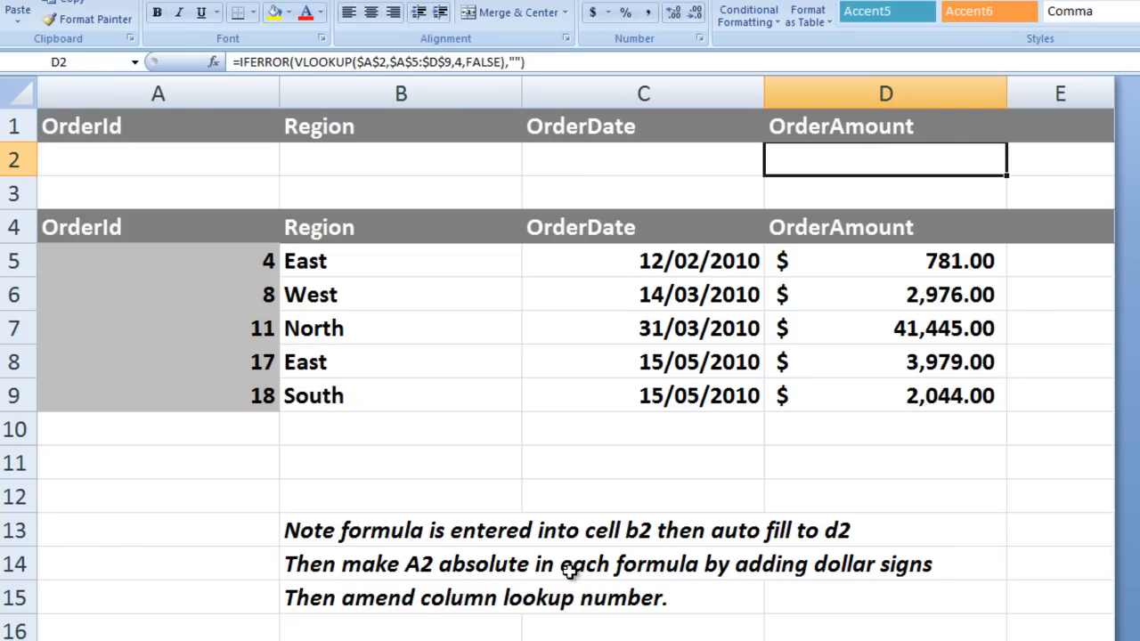
mouse_move(691, 563)
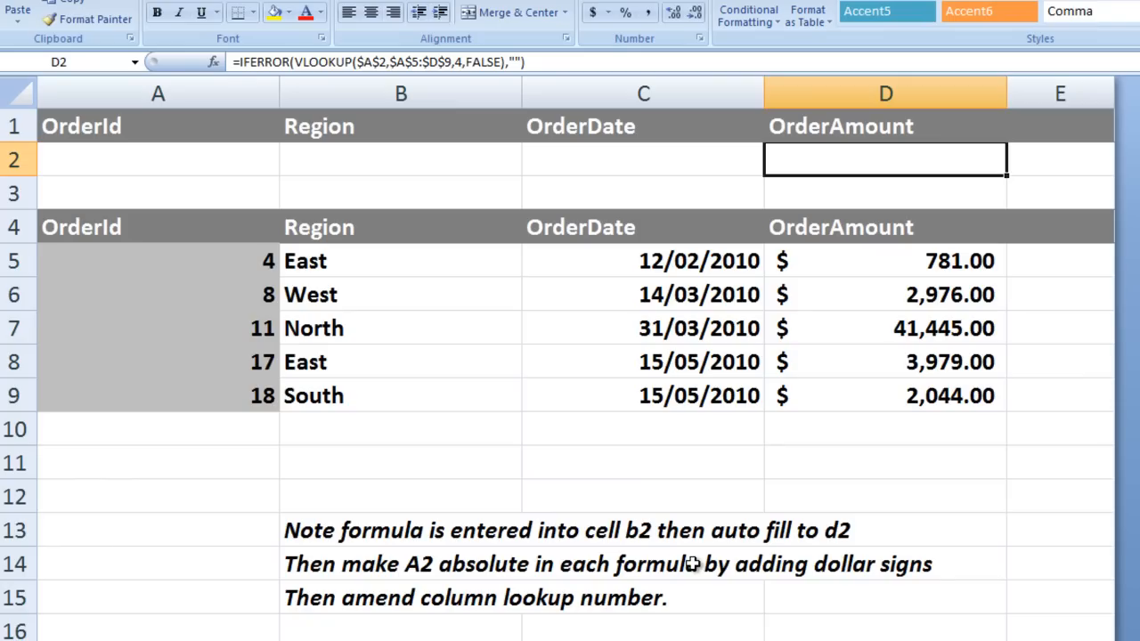
mouse_move(306, 626)
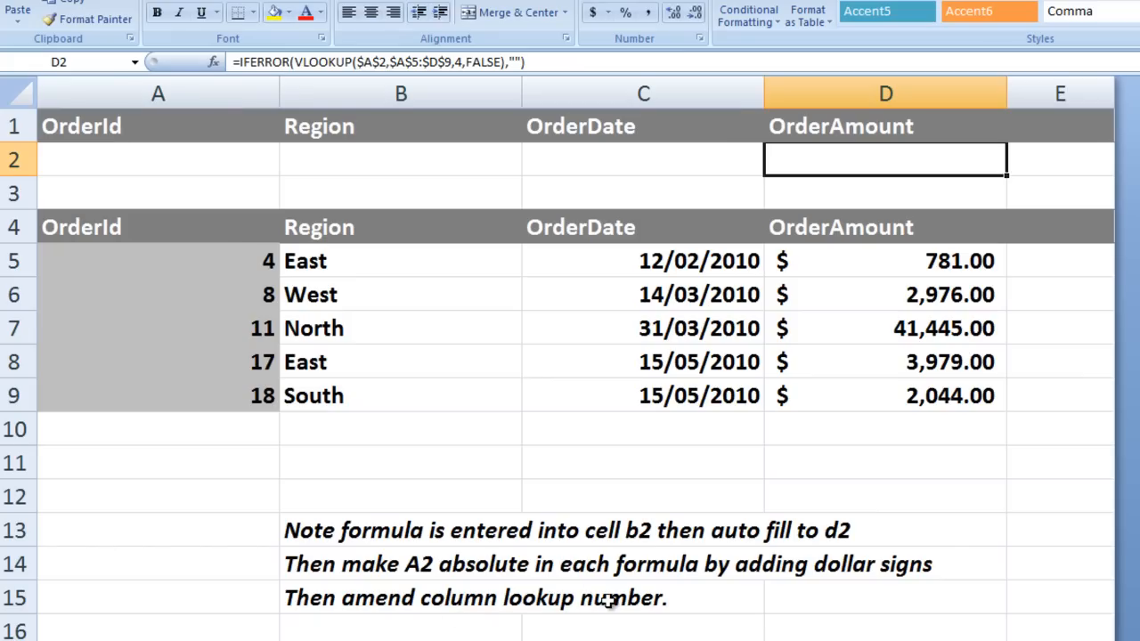
mouse_move(245, 249)
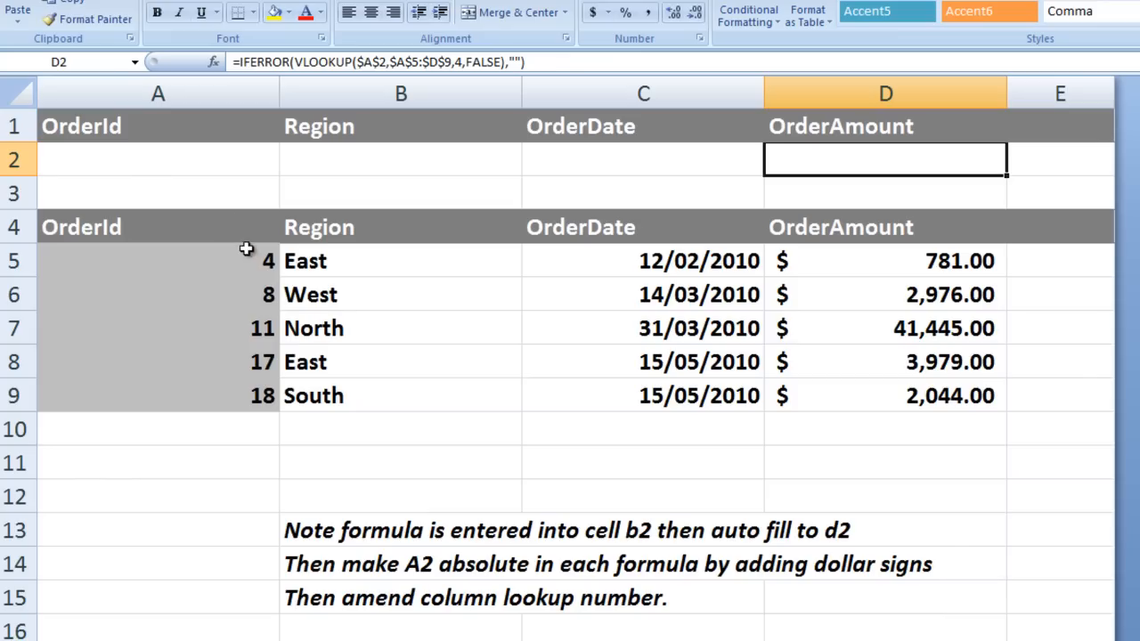
mouse_move(192, 164)
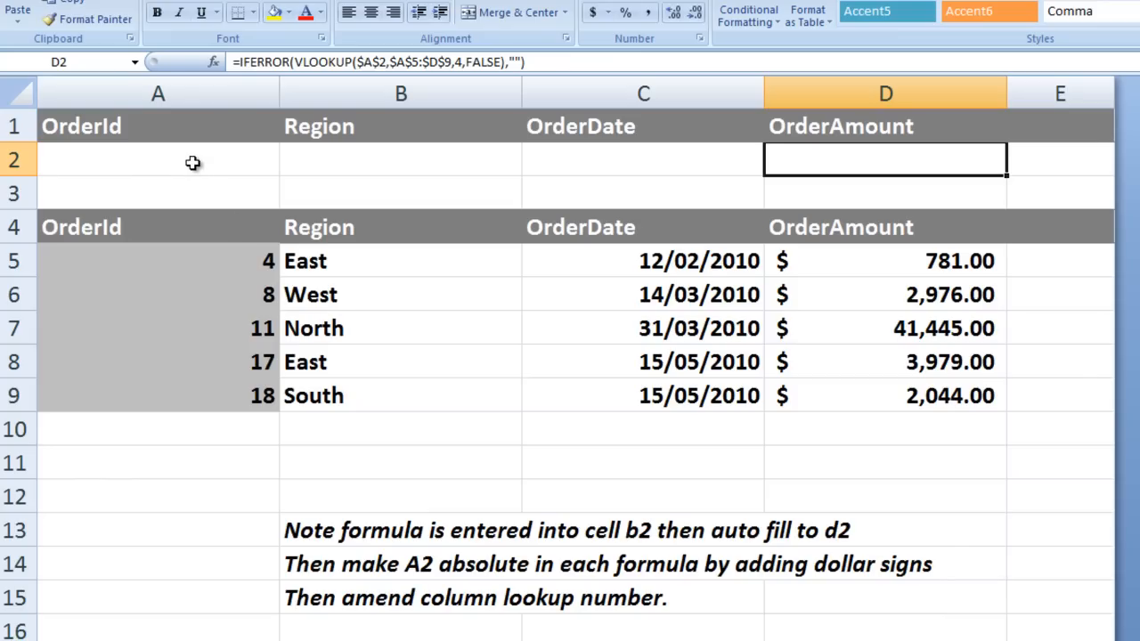
Enter OrderId 17 then 8 in A2, returning East then West, 14/03/2010, $2,976.00
left_click(157, 160)
type("17")
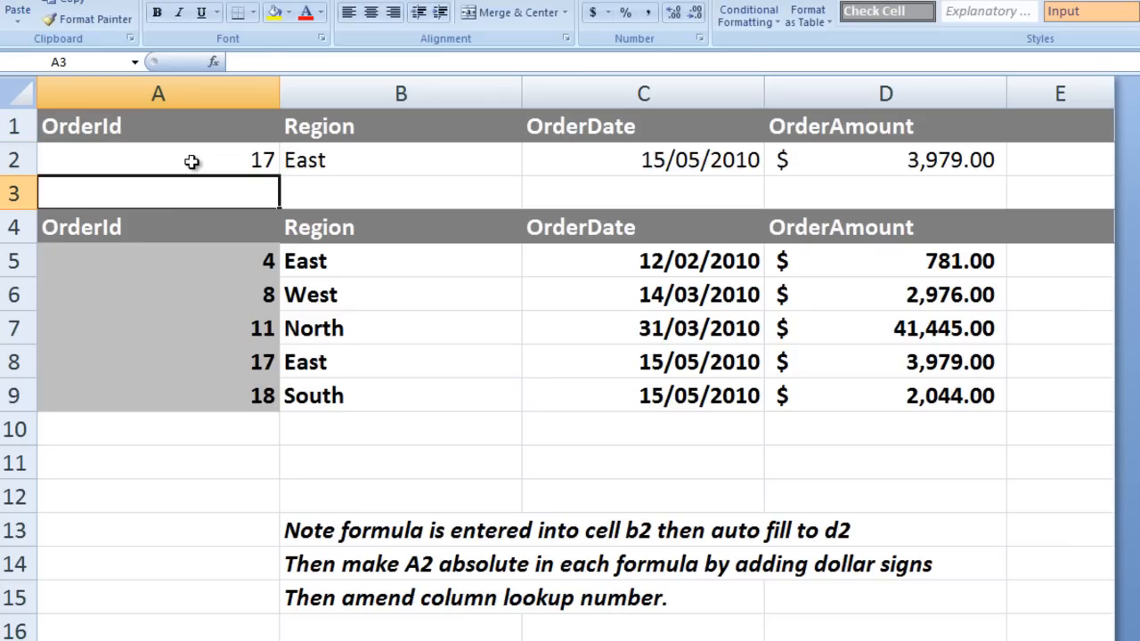
mouse_move(410, 372)
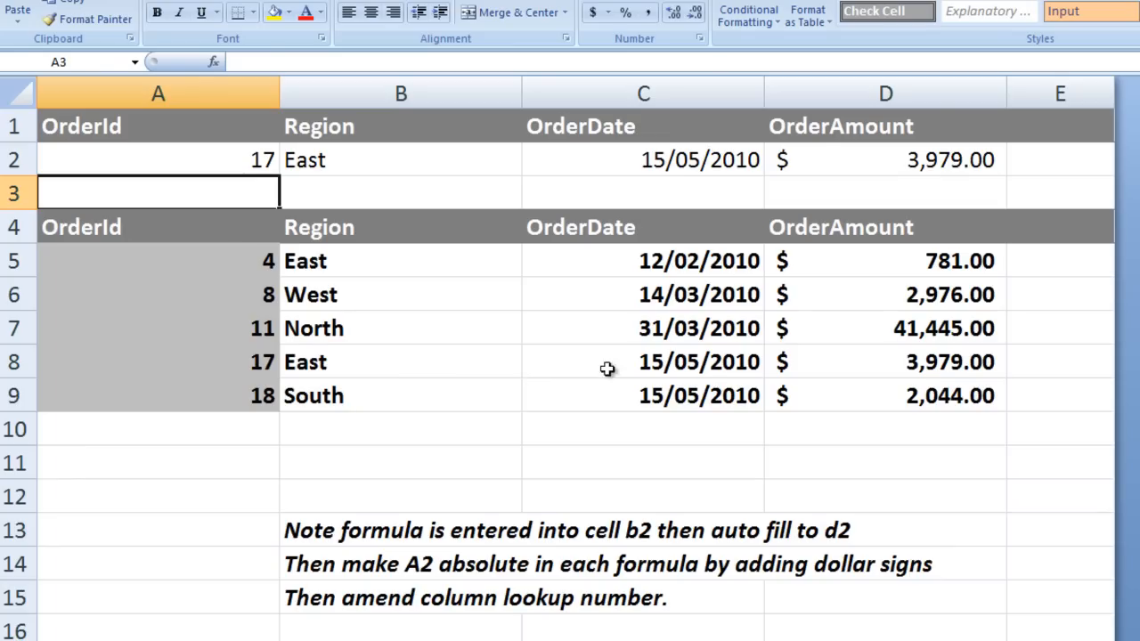
mouse_move(882, 360)
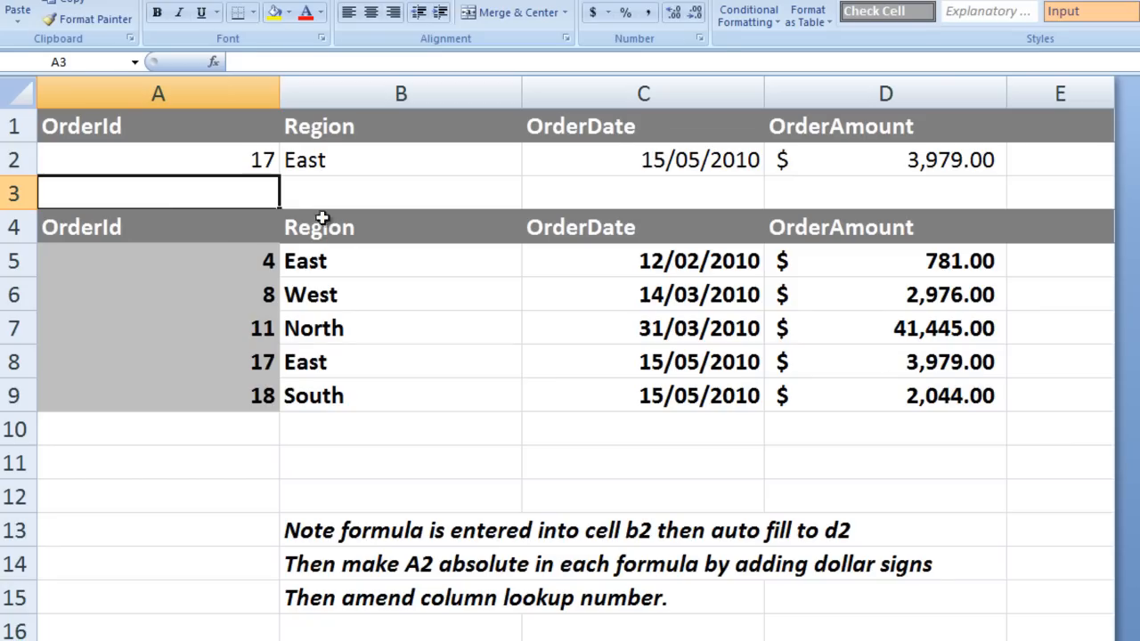
left_click(157, 160)
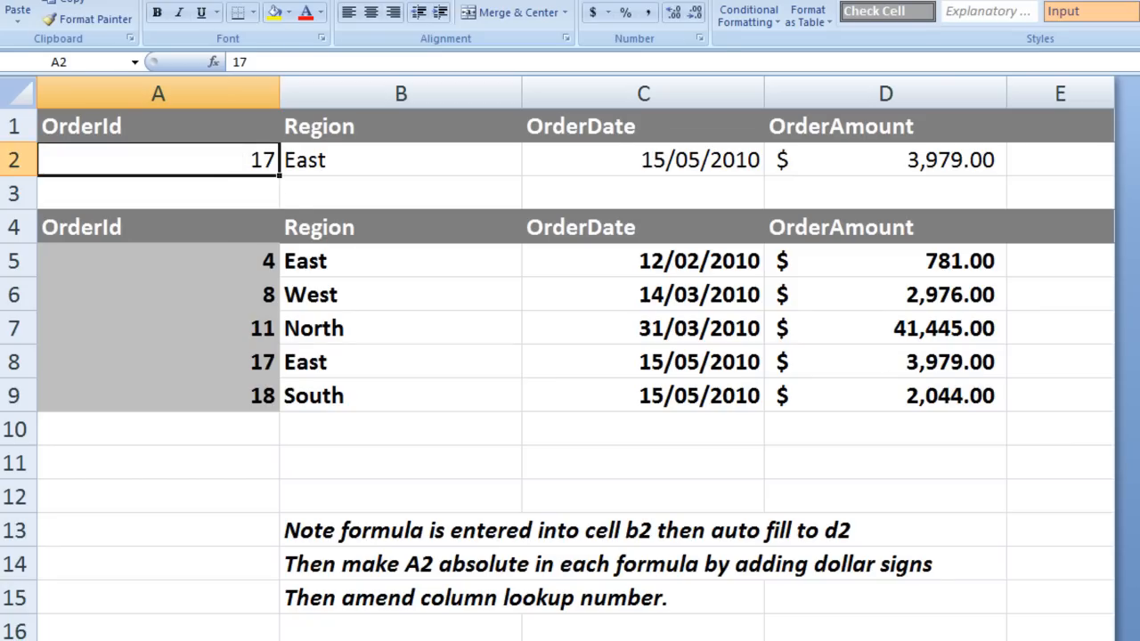
type("8")
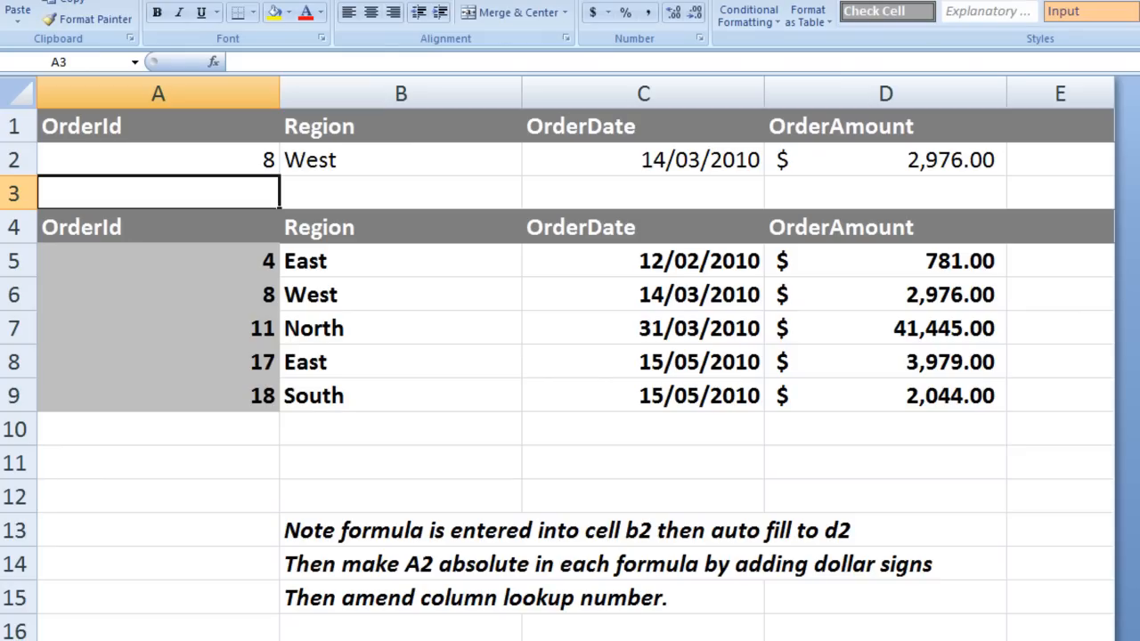
mouse_move(214, 169)
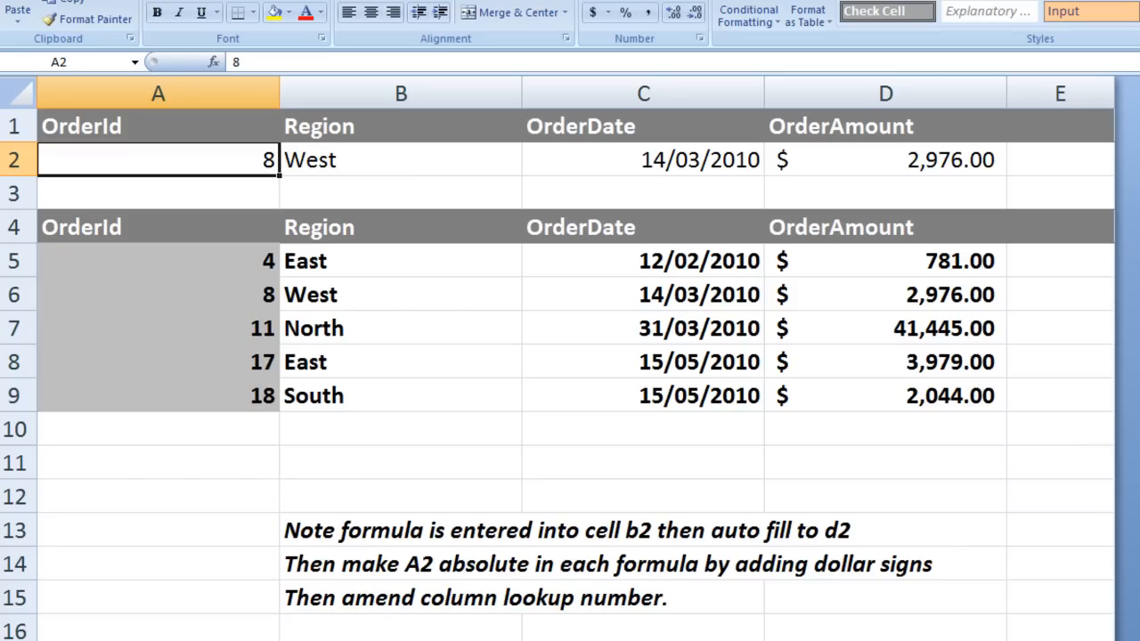
Enter OrderId 5 in A2 and confirm the unmatched lookup leaves row 2 blank
type("5")
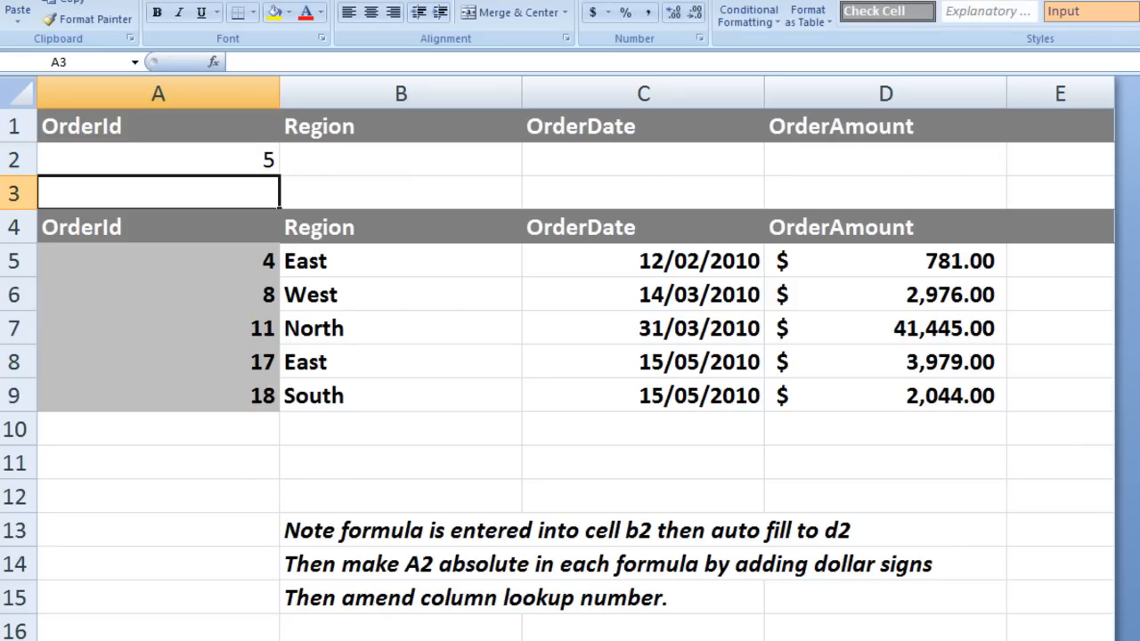
mouse_move(940, 173)
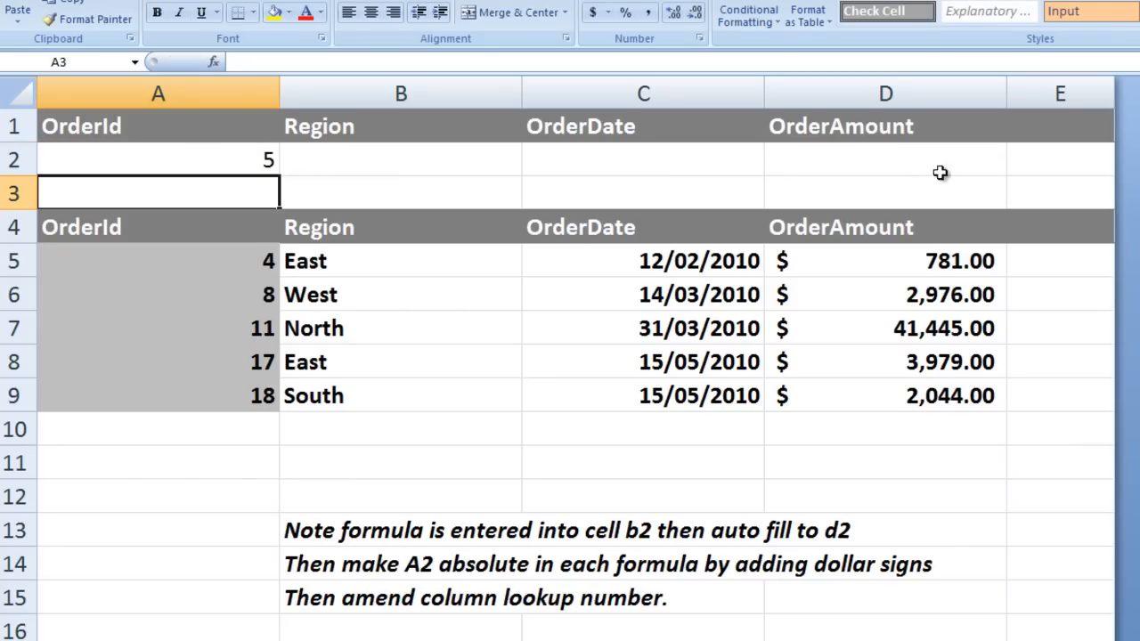
left_click(399, 159)
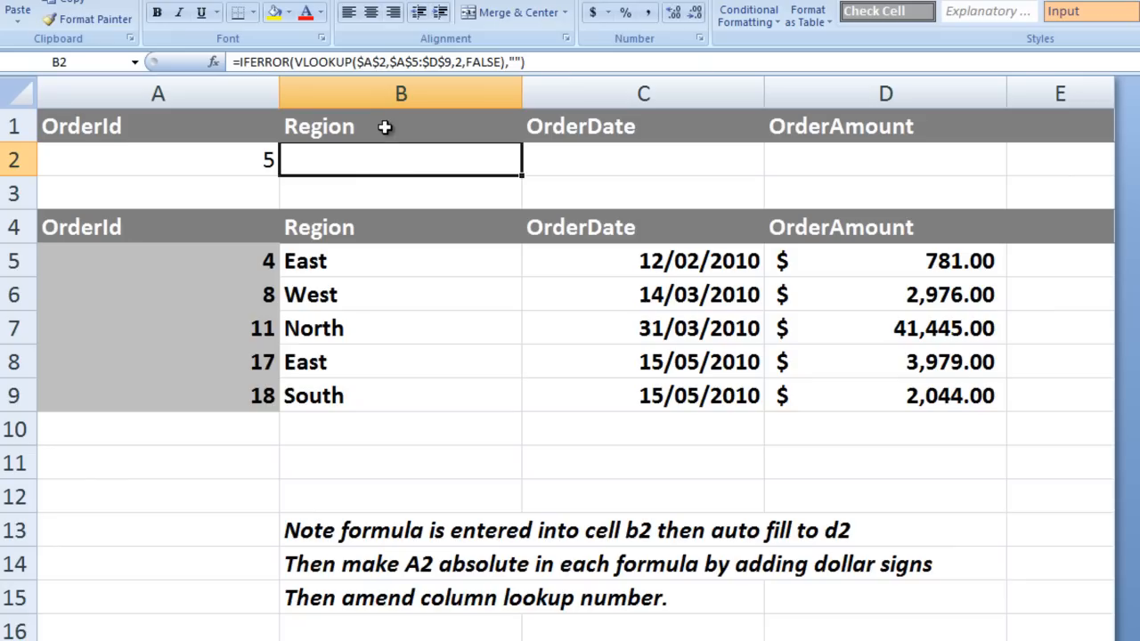
mouse_move(319, 62)
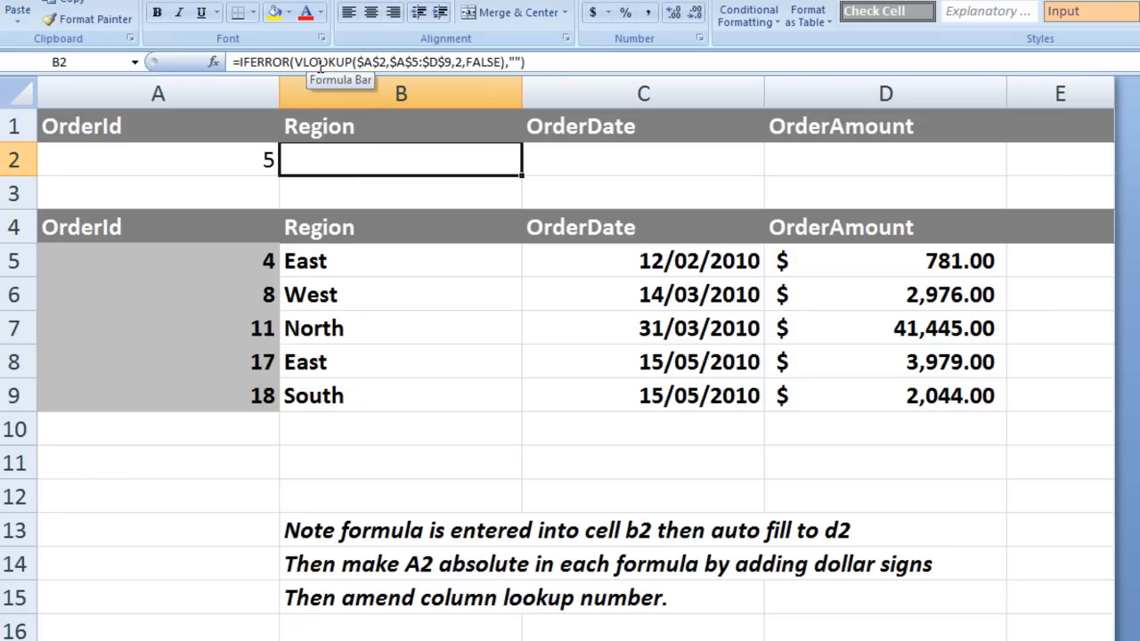
mouse_move(441, 189)
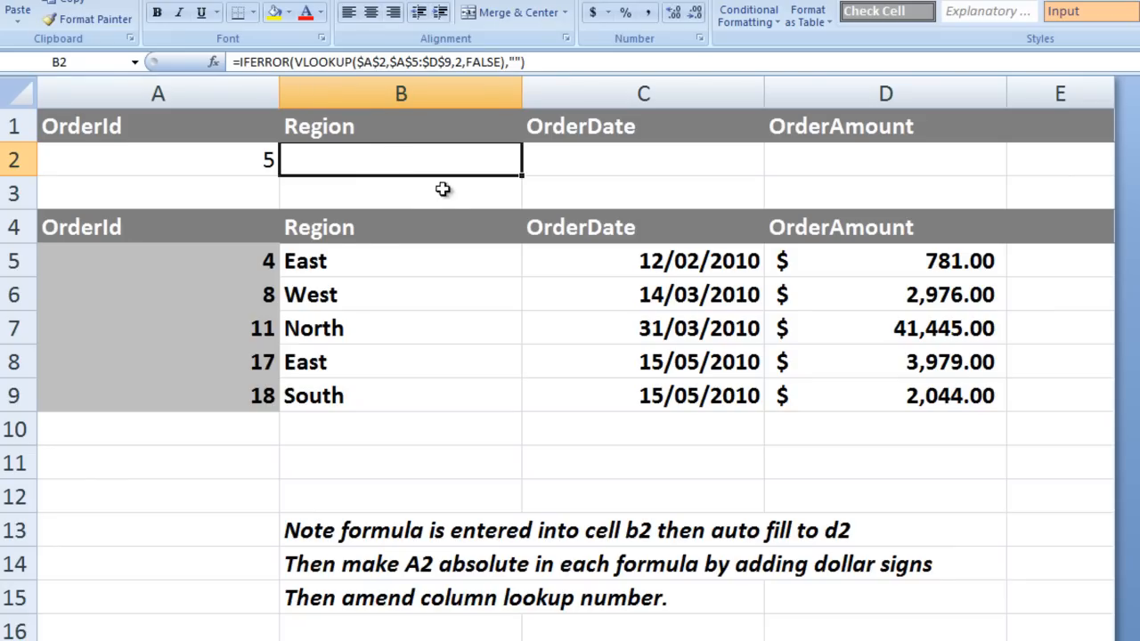
mouse_move(295, 260)
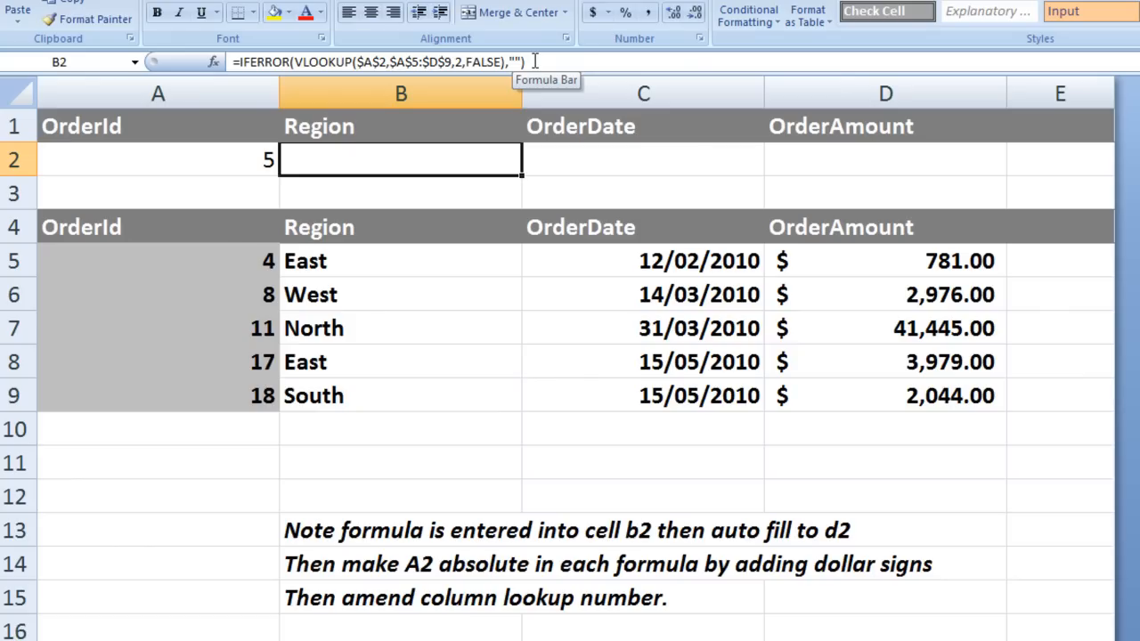
left_click(157, 160)
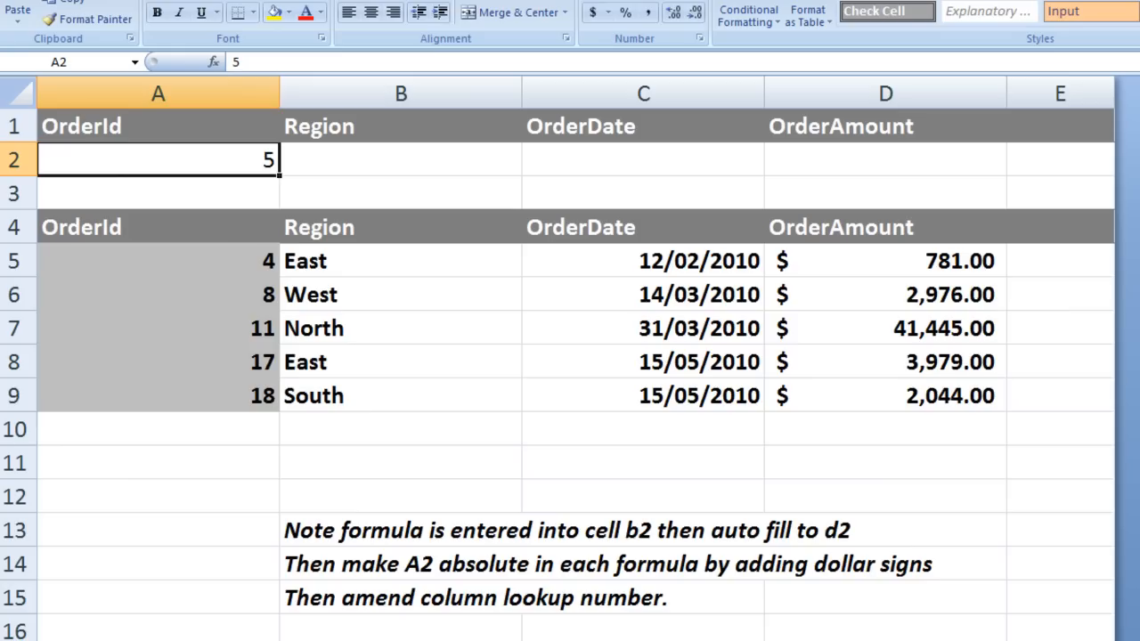
Enter OrderId 4 in A2 to return East, 12/02/2010, $781.00, then start entering 7
type("4")
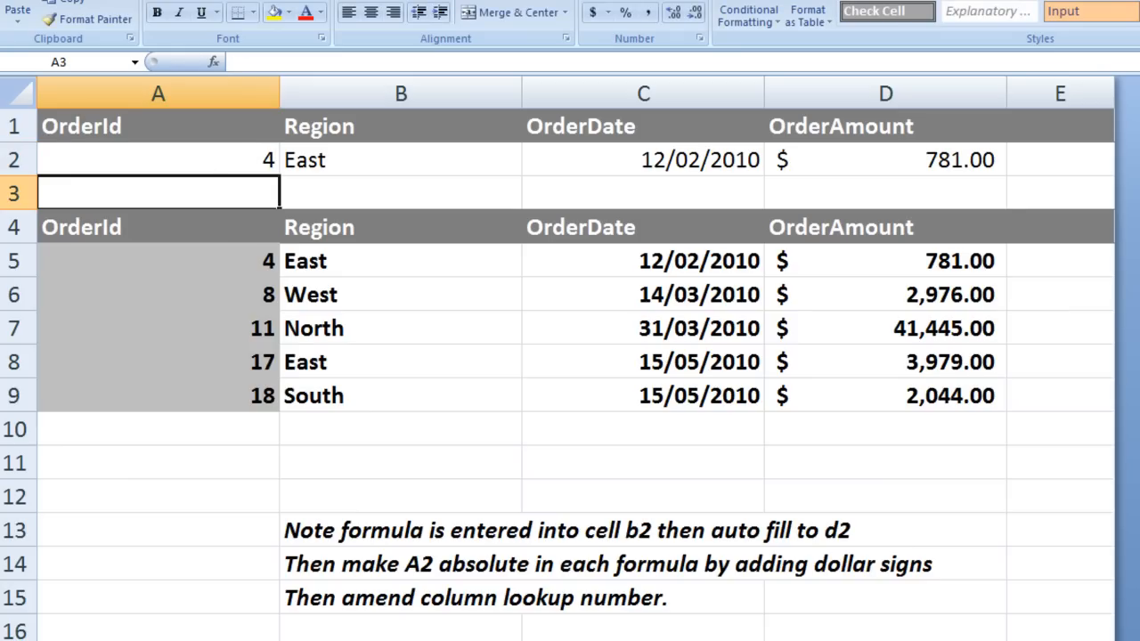
mouse_move(267, 151)
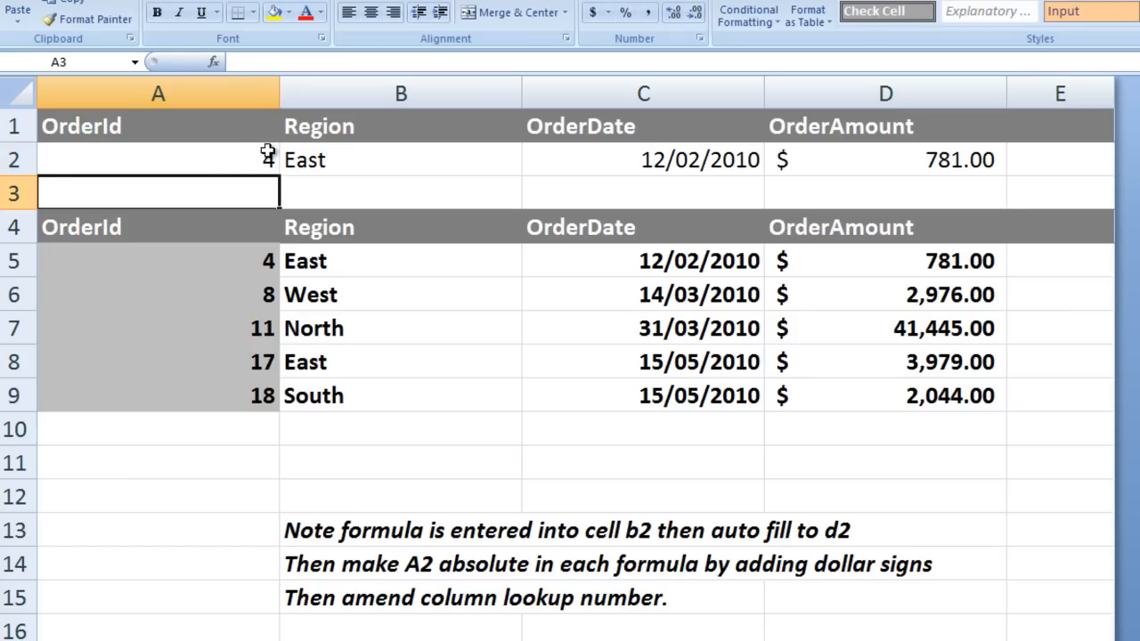
type("7")
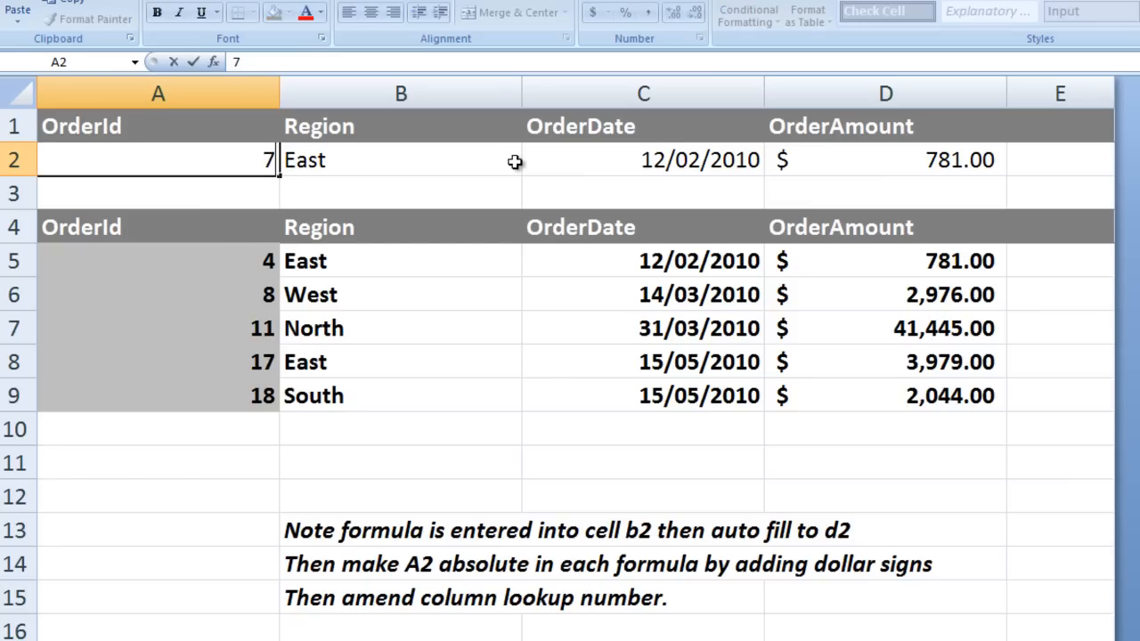